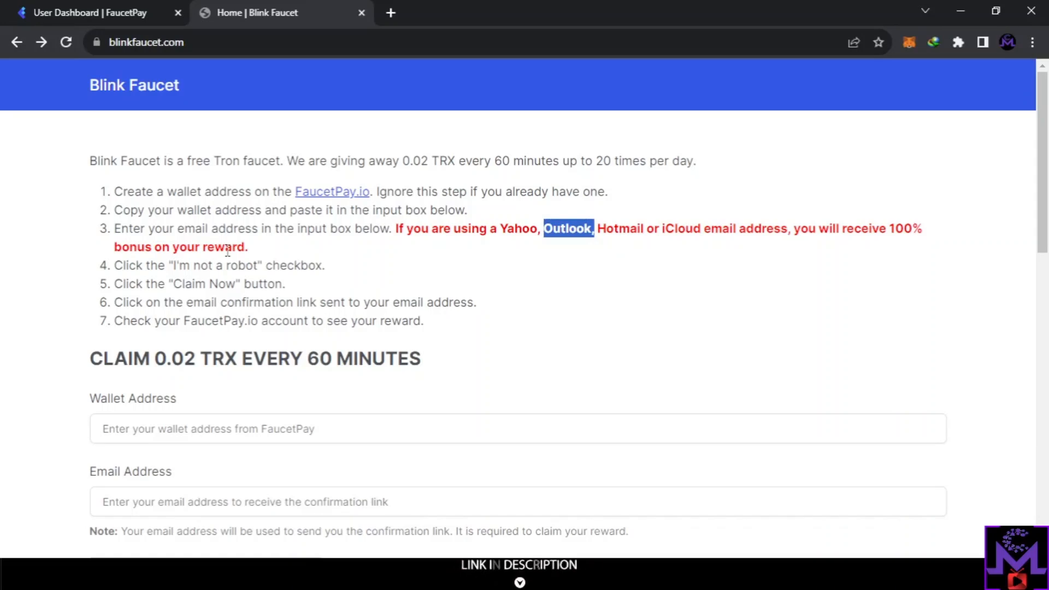
pyautogui.moveTo(294, 349)
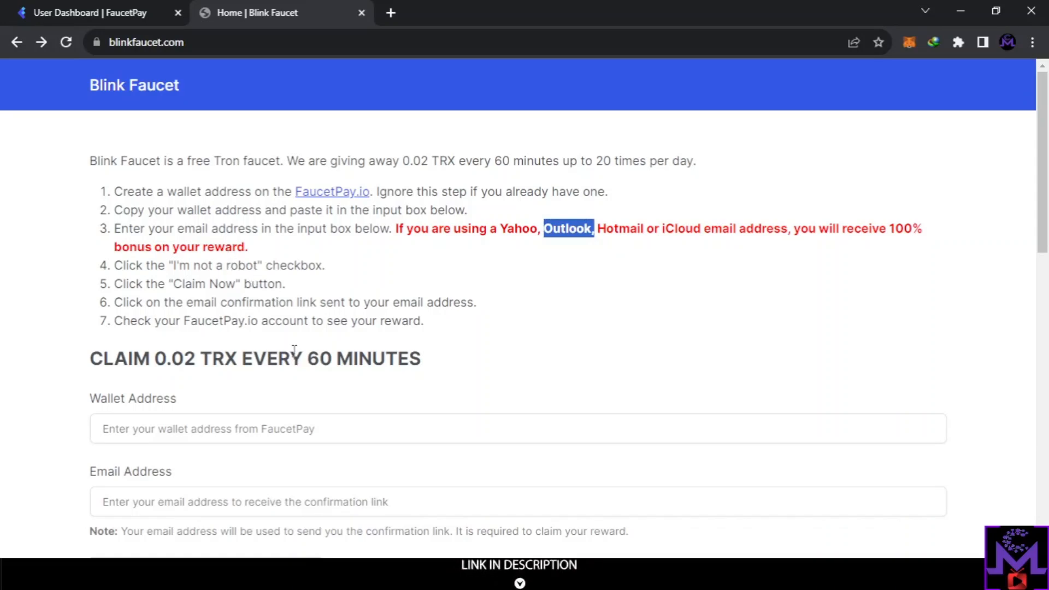
pyautogui.moveTo(52, 182)
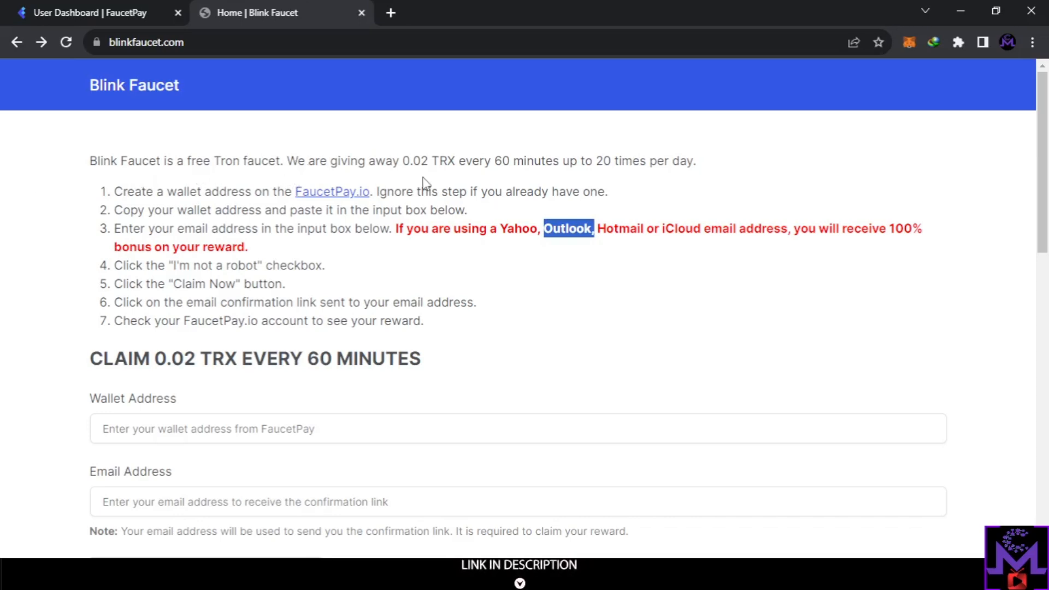
pyautogui.moveTo(468, 181)
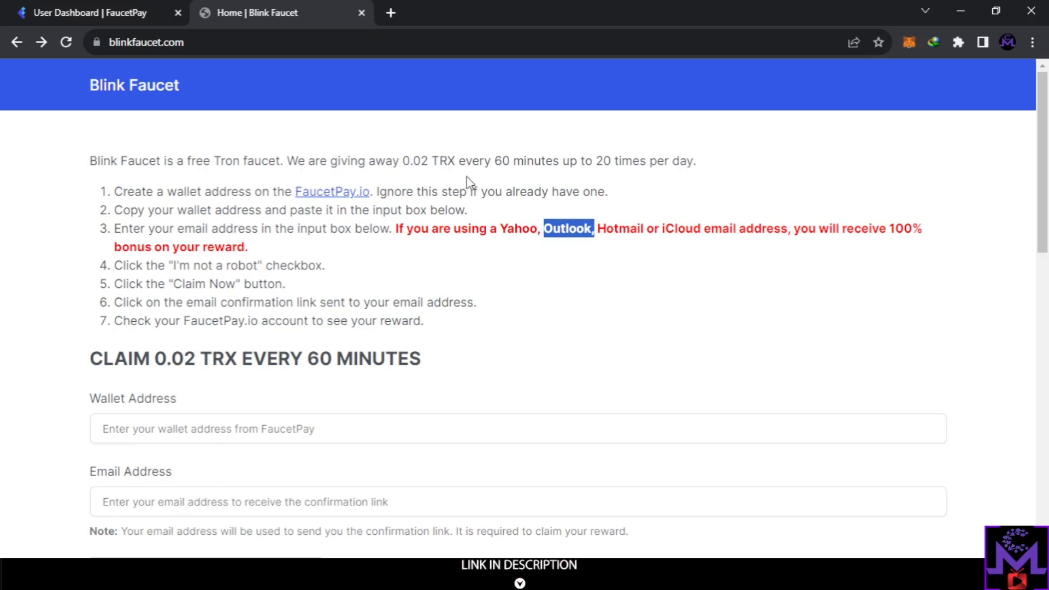
pyautogui.moveTo(610, 164)
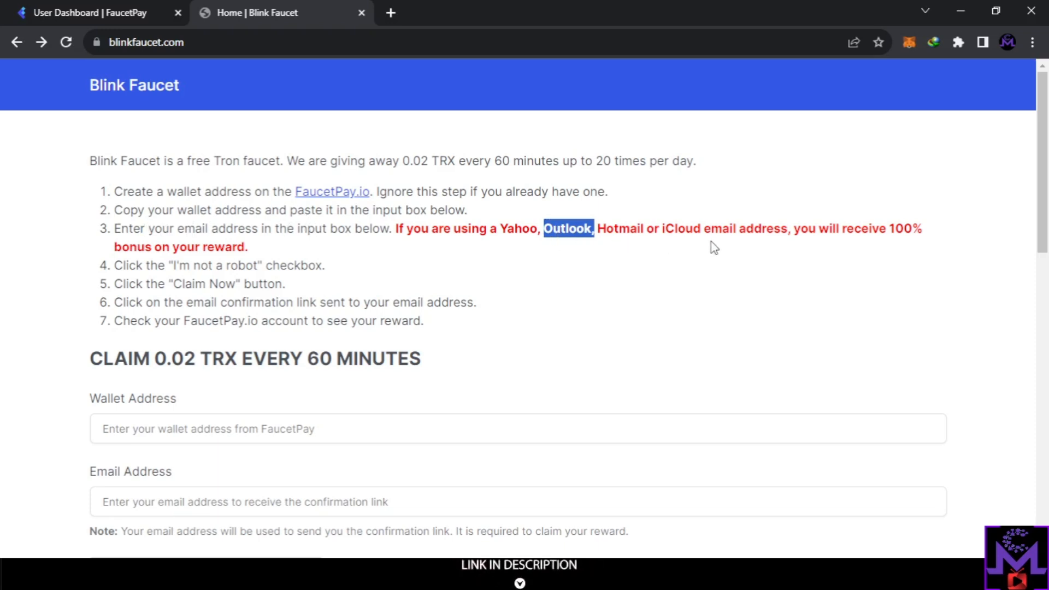
pyautogui.moveTo(937, 238)
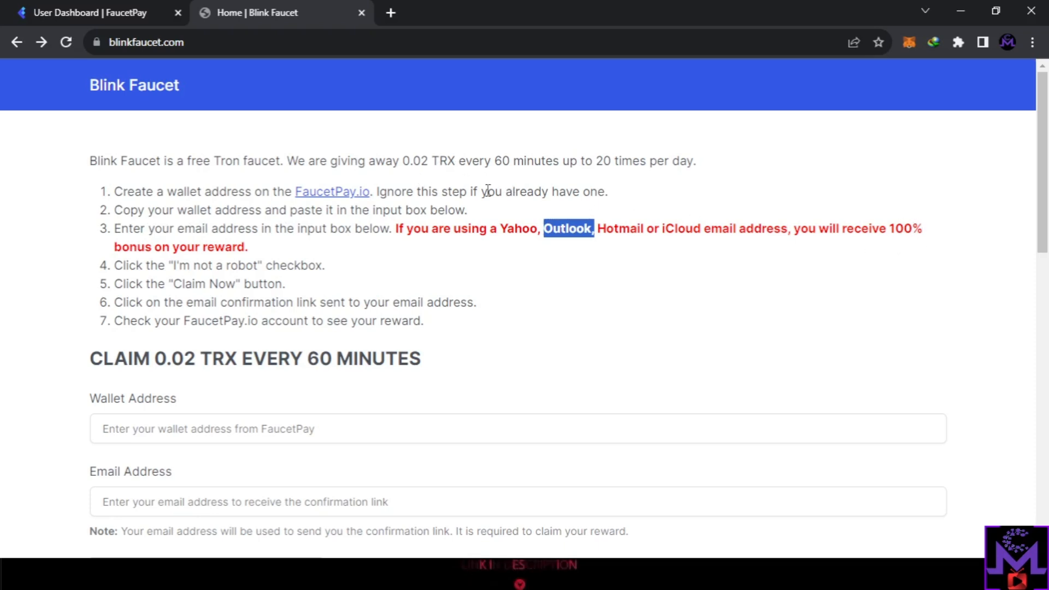
pyautogui.moveTo(627, 357)
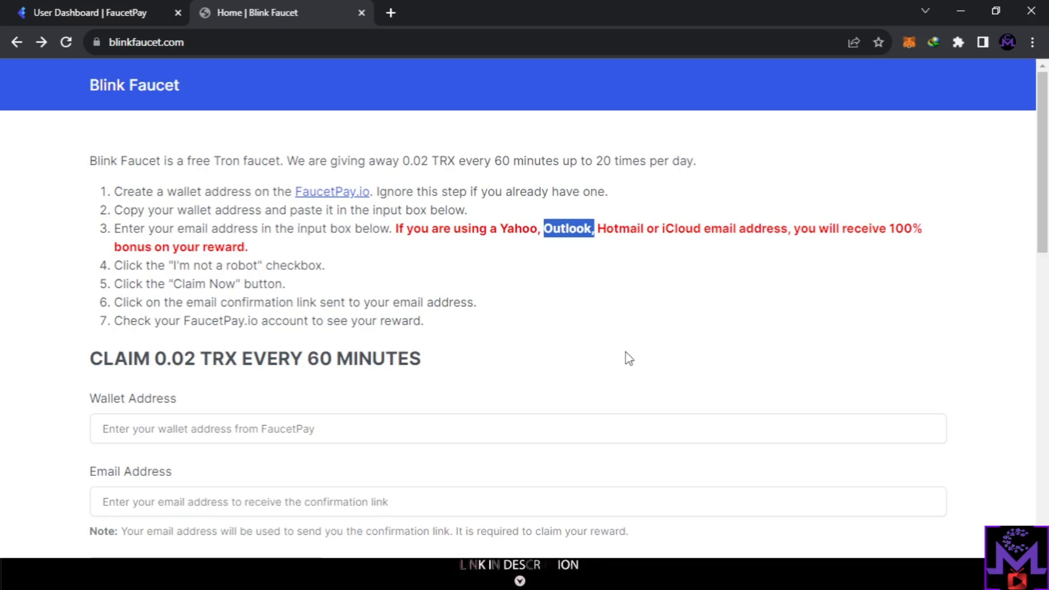
# Scroll past the empty Wallet Address and Email fields to the Recent Claims table.
pyautogui.scroll(-3)
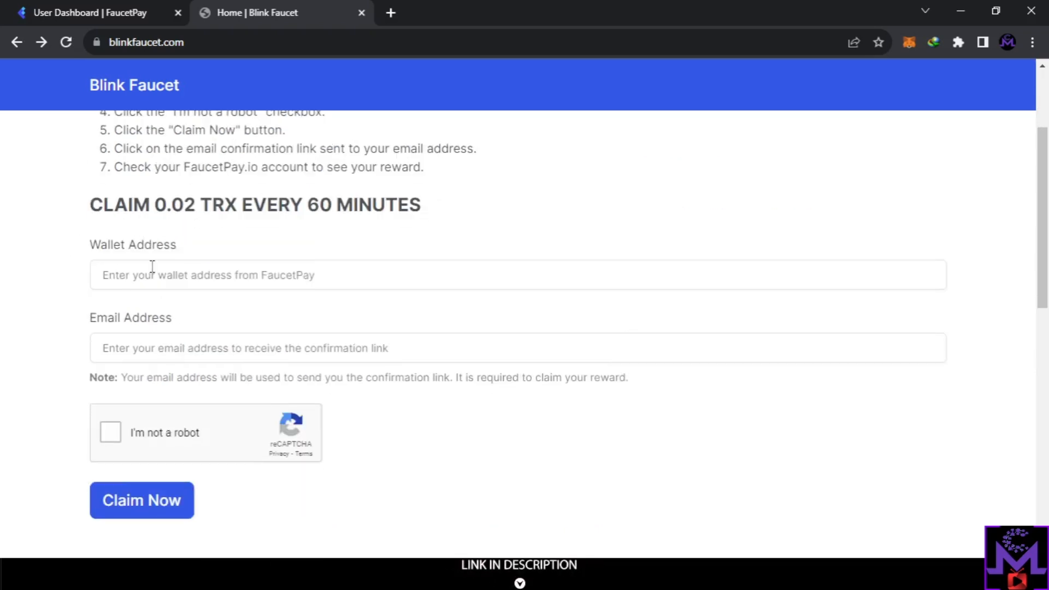
pyautogui.moveTo(185, 226)
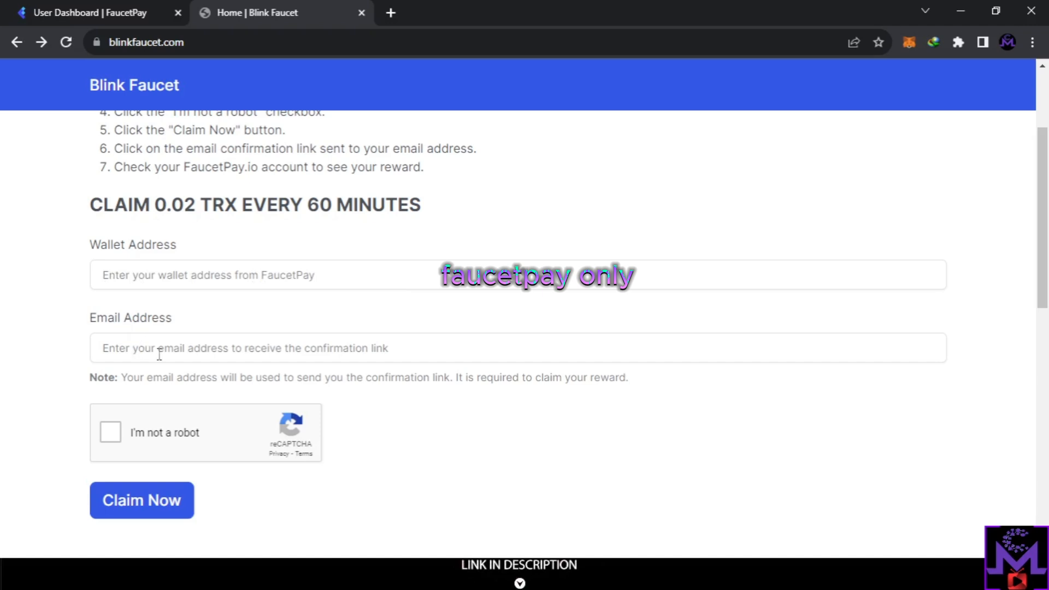
pyautogui.click(141, 500)
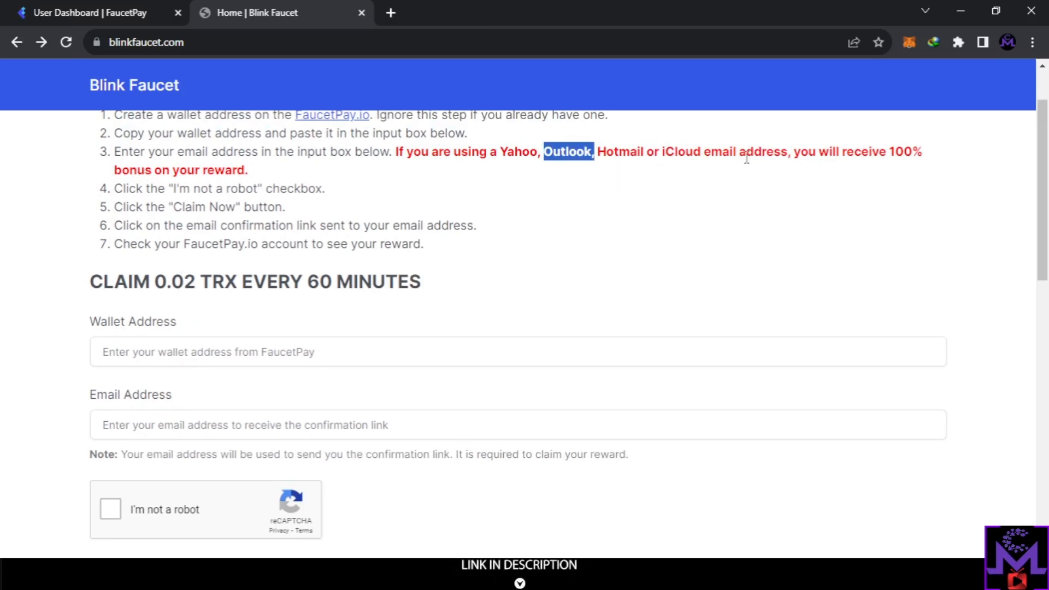
pyautogui.scroll(-3)
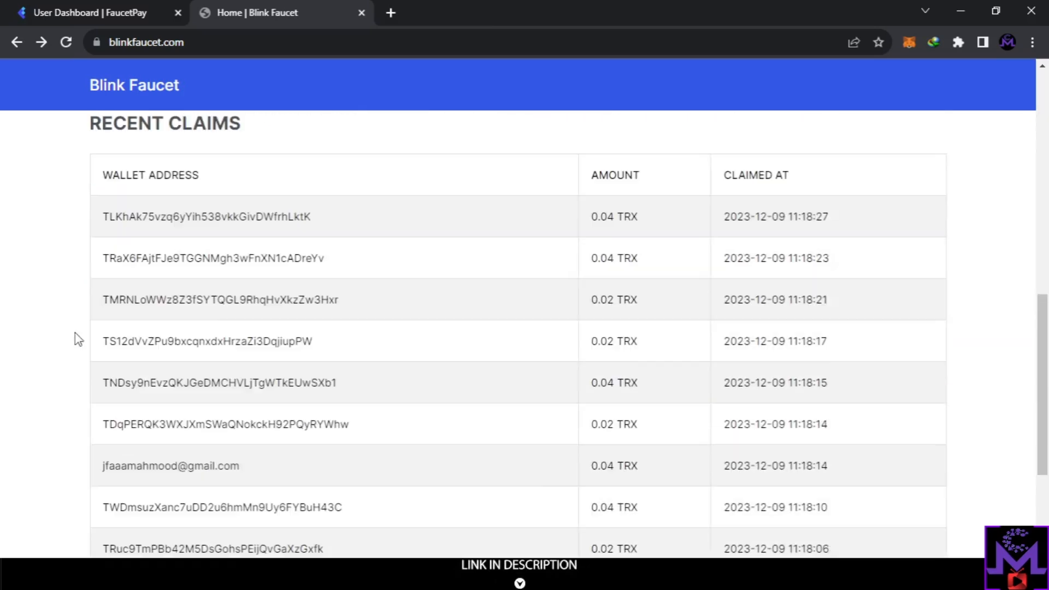
pyautogui.moveTo(810, 233)
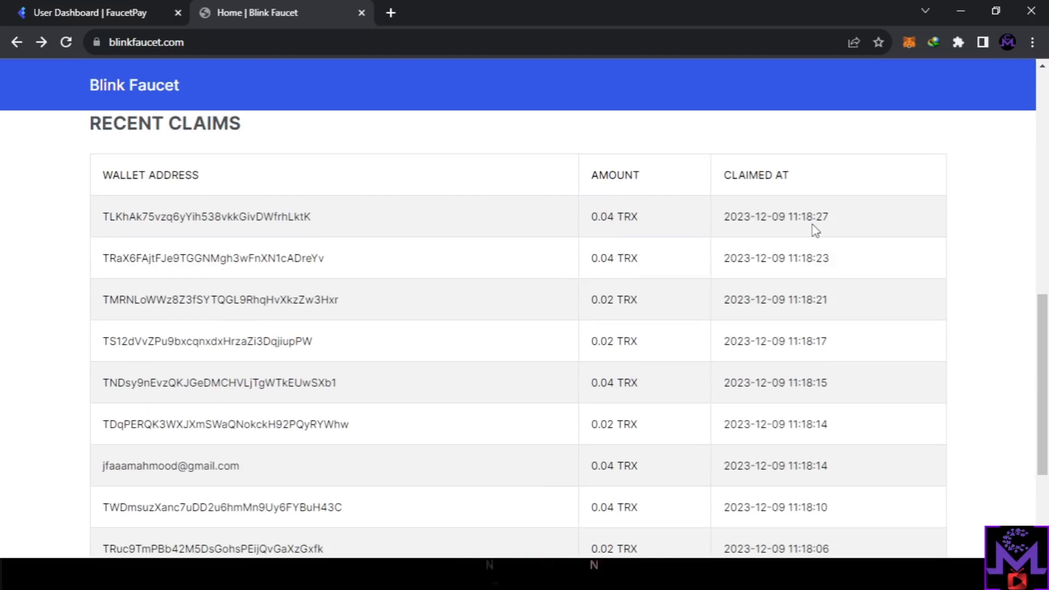
pyautogui.moveTo(593, 330)
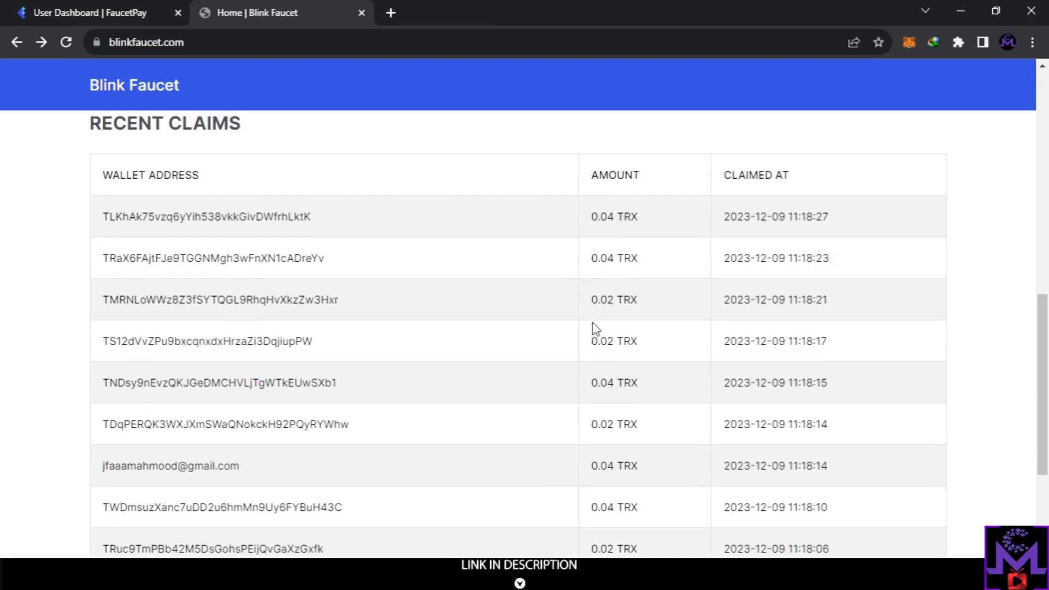
pyautogui.moveTo(560, 481)
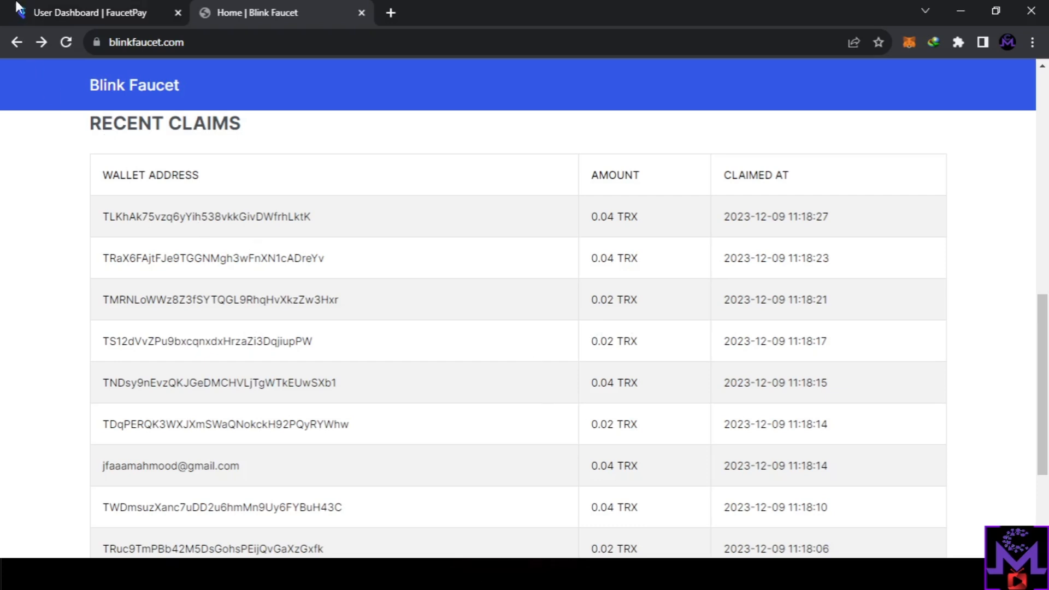
# Confirm FaucetPay lists the 0.02 TRX Blink Faucet payment, then return to the claim form.
pyautogui.click(87, 13)
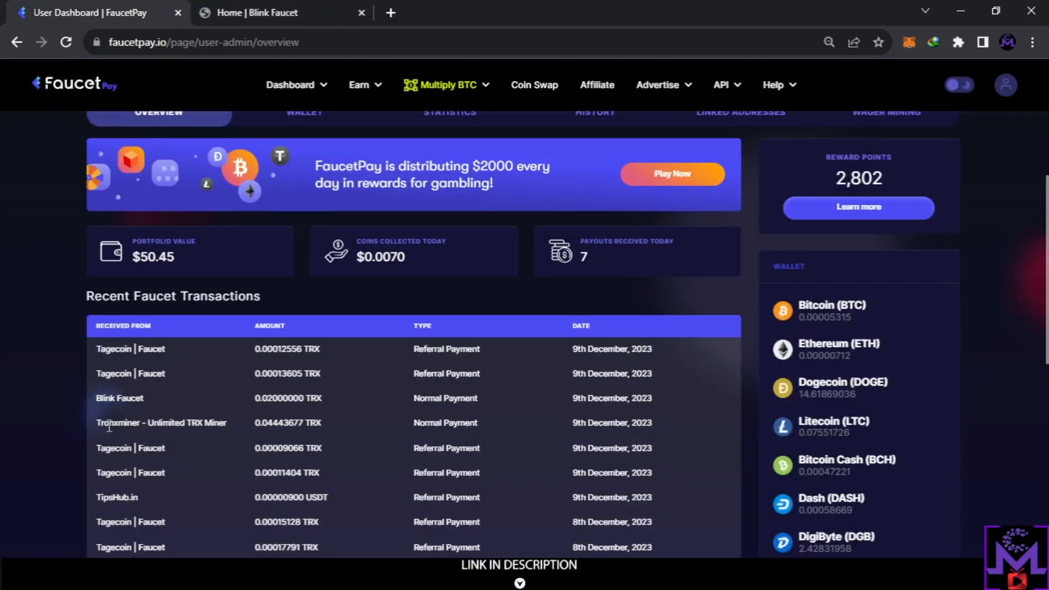
pyautogui.moveTo(267, 412)
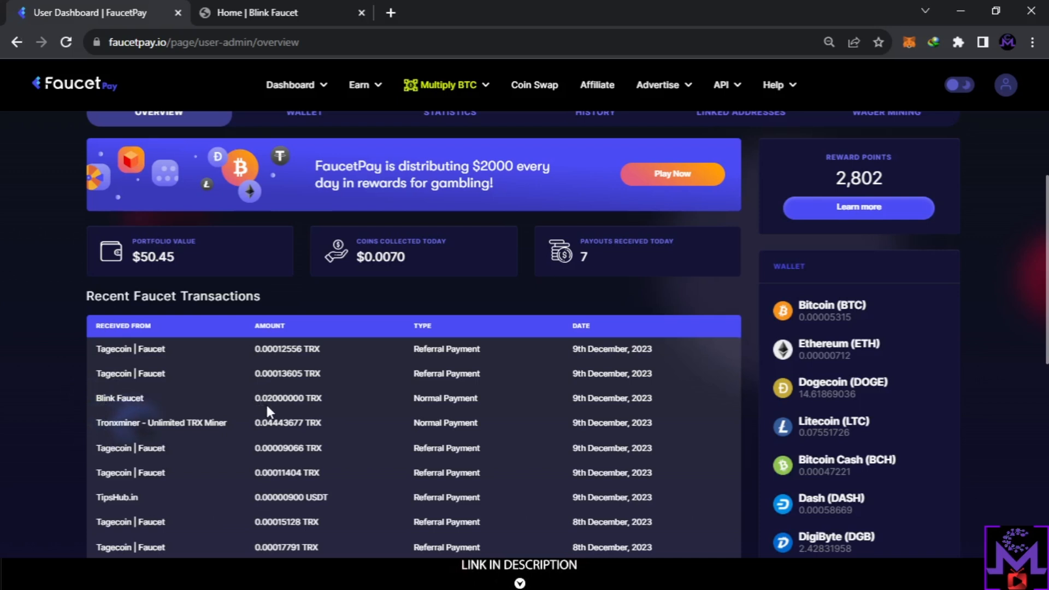
pyautogui.moveTo(285, 414)
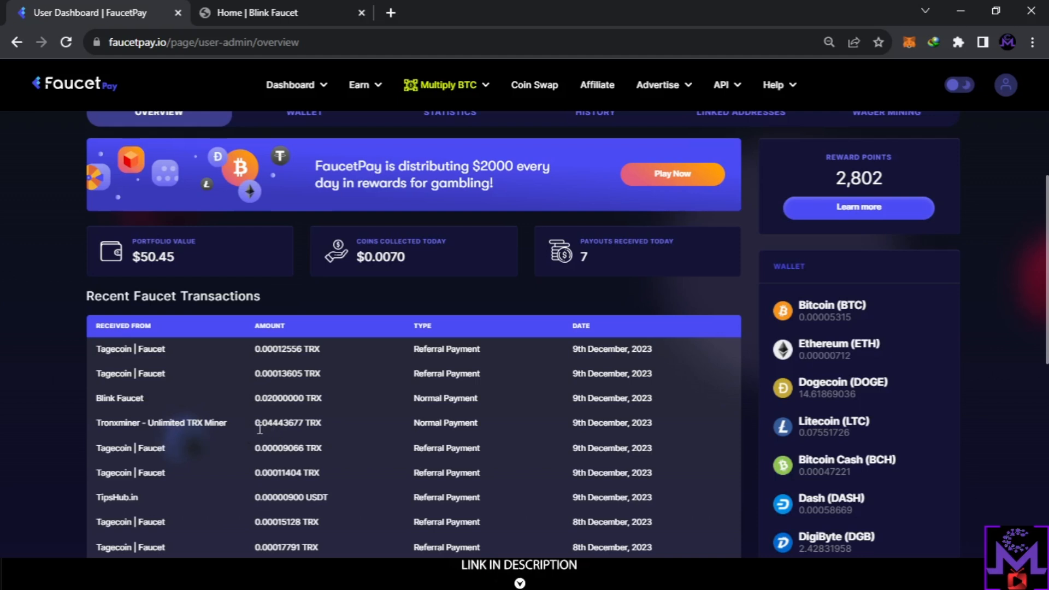
pyautogui.moveTo(222, 423)
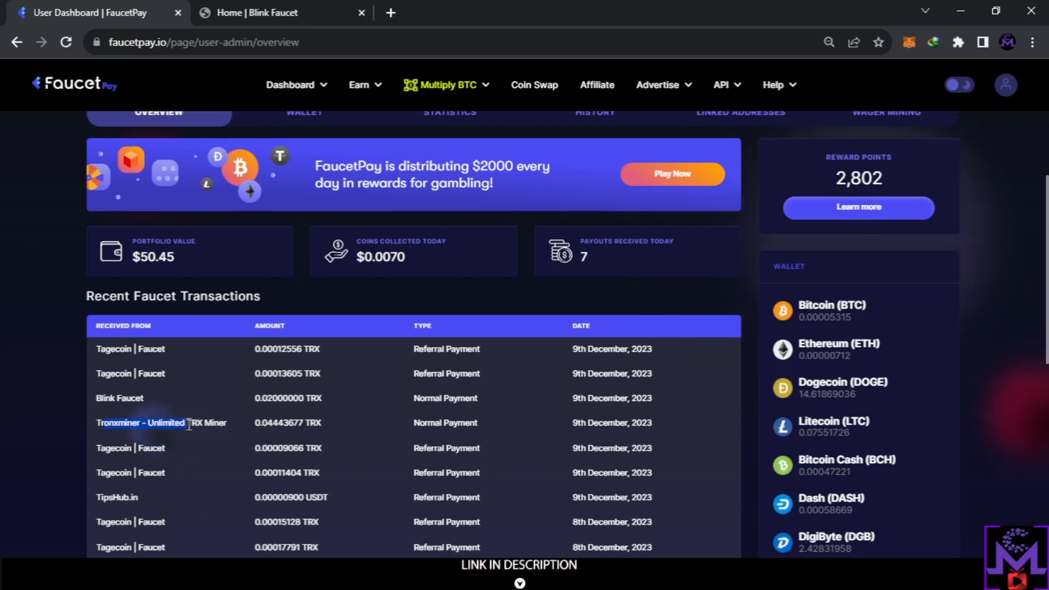
pyautogui.click(264, 13)
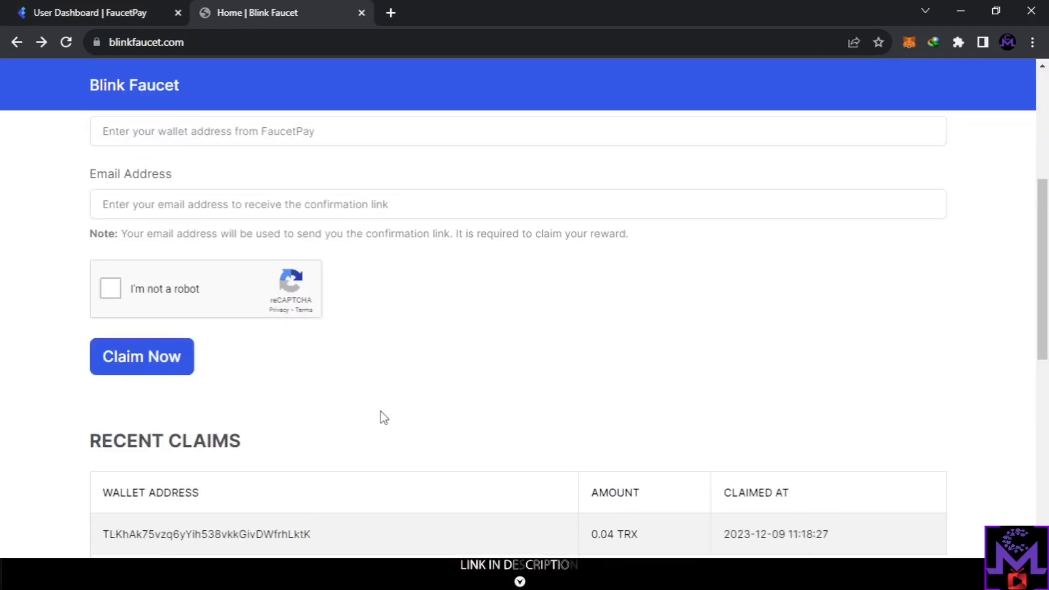
pyautogui.scroll(3)
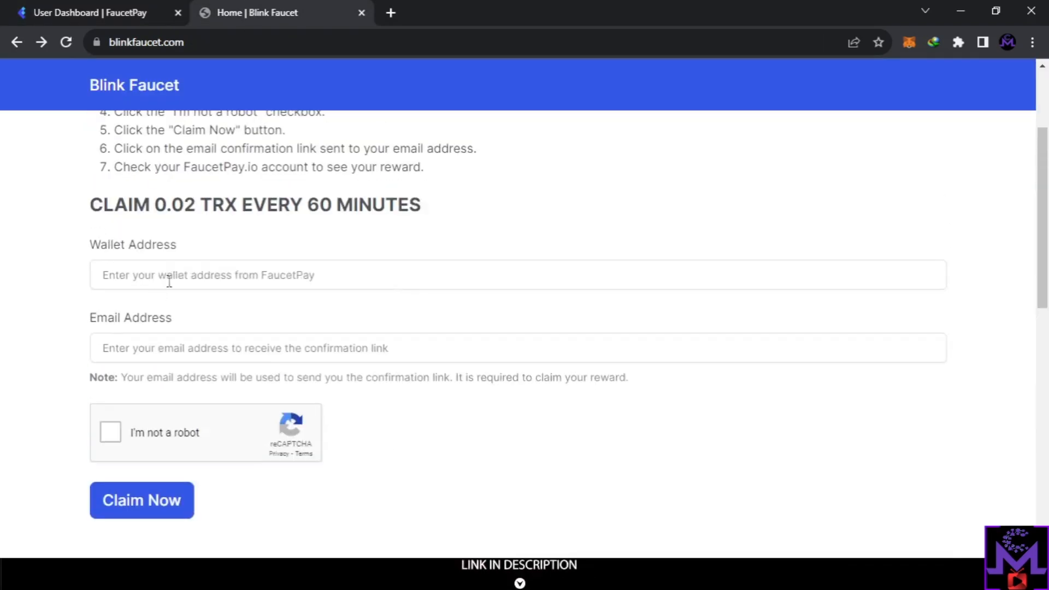
pyautogui.moveTo(105, 5)
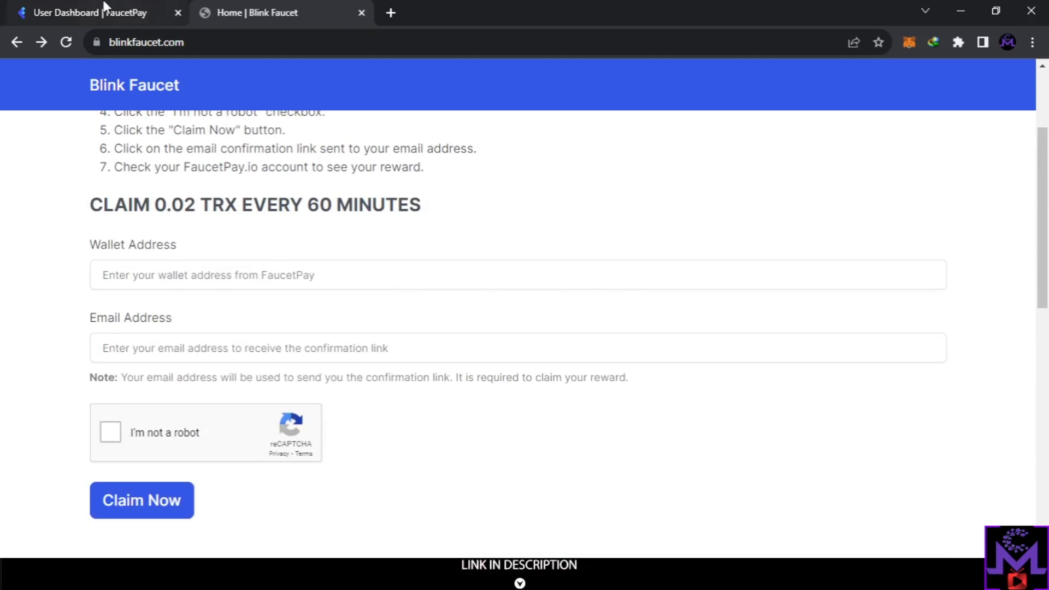
# Copy the Tron deposit address from FaucetPay's wallet balances.
pyautogui.click(82, 12)
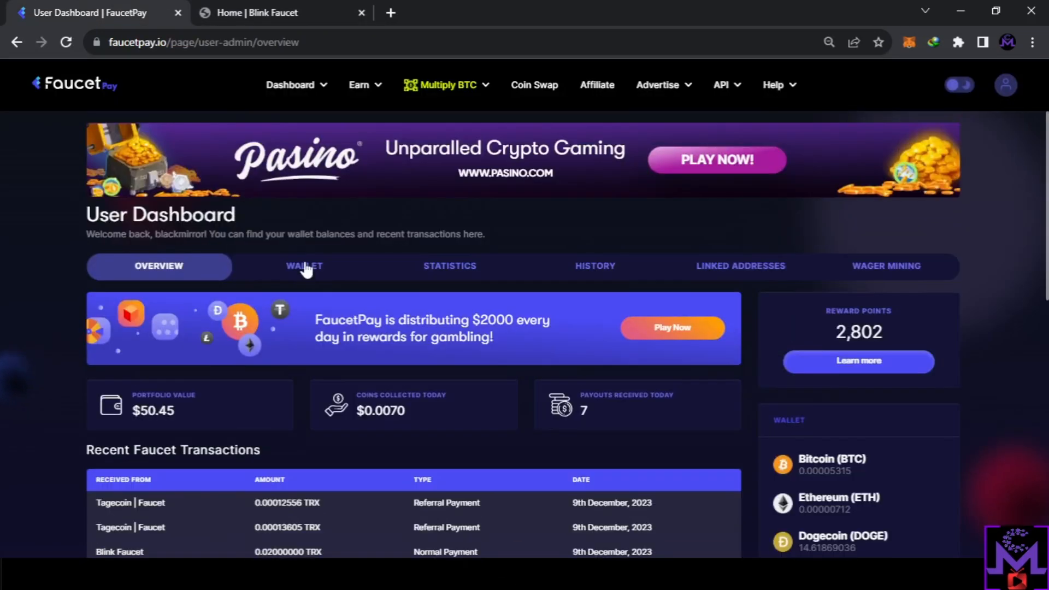
pyautogui.click(304, 266)
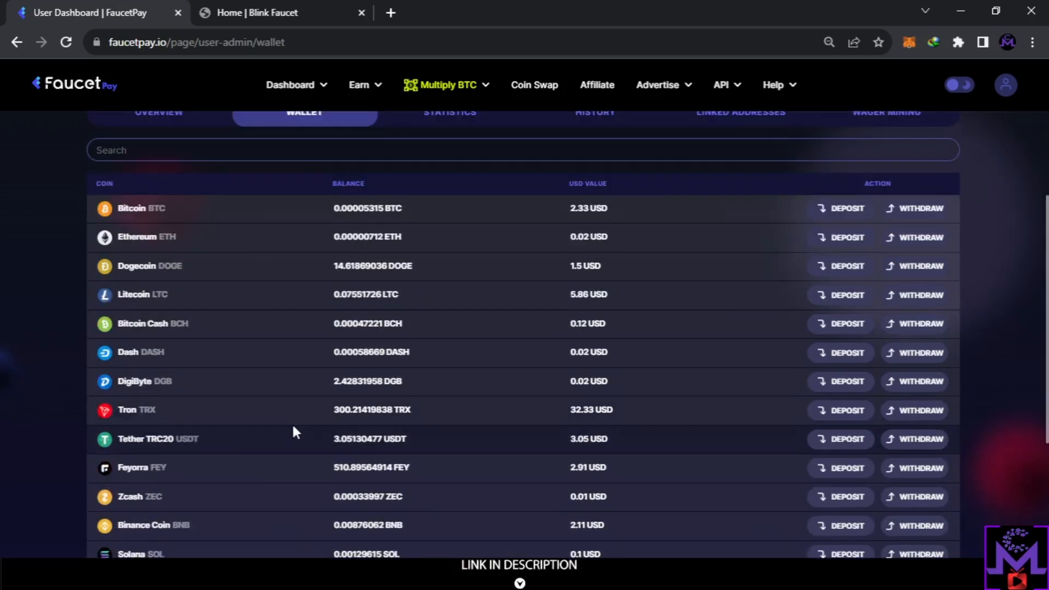
pyautogui.click(840, 410)
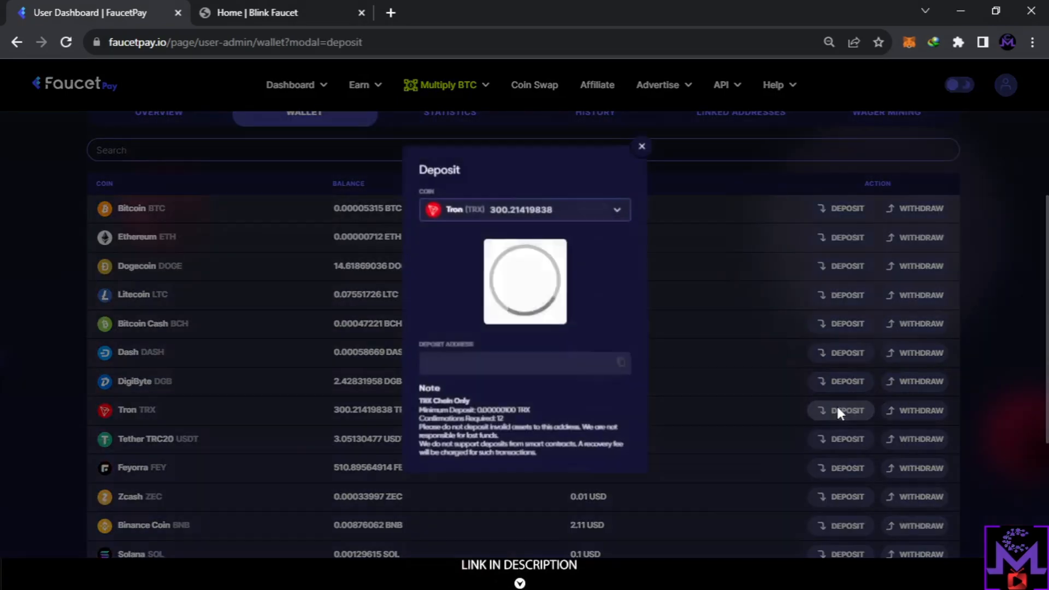
pyautogui.click(621, 363)
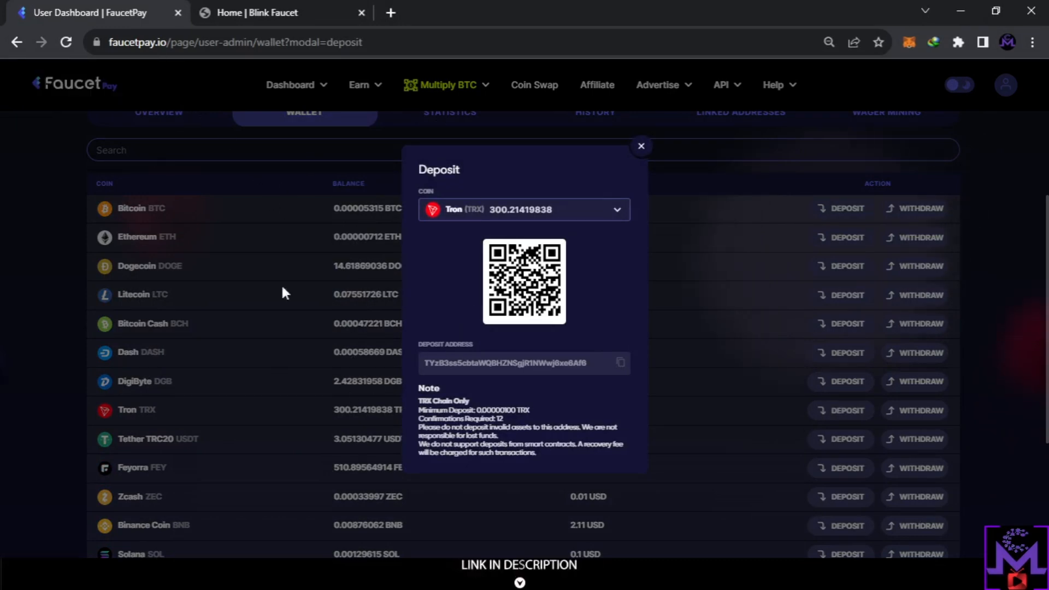
pyautogui.moveTo(277, 370)
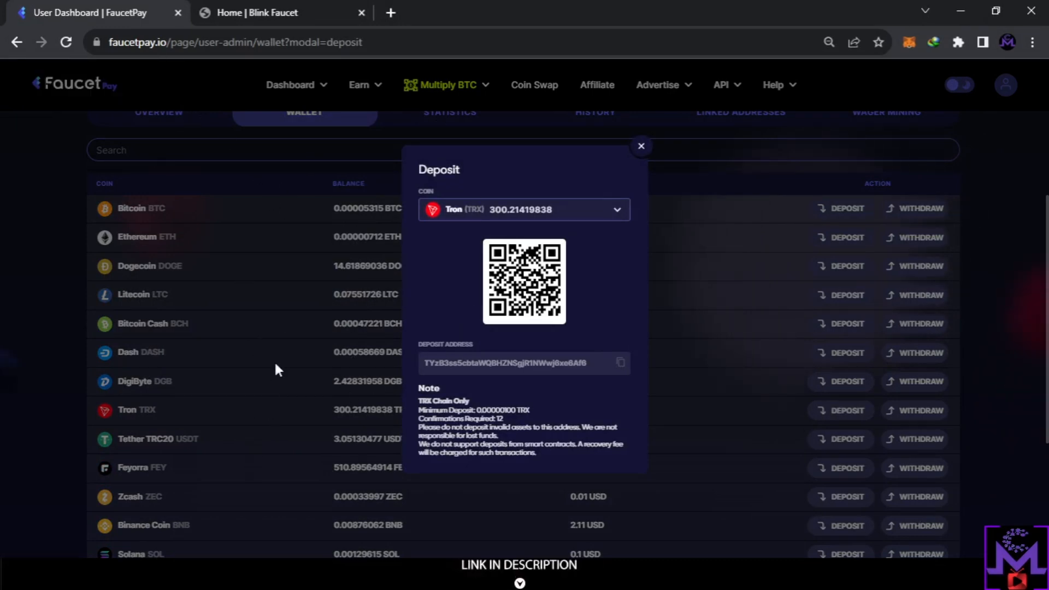
pyautogui.click(269, 12)
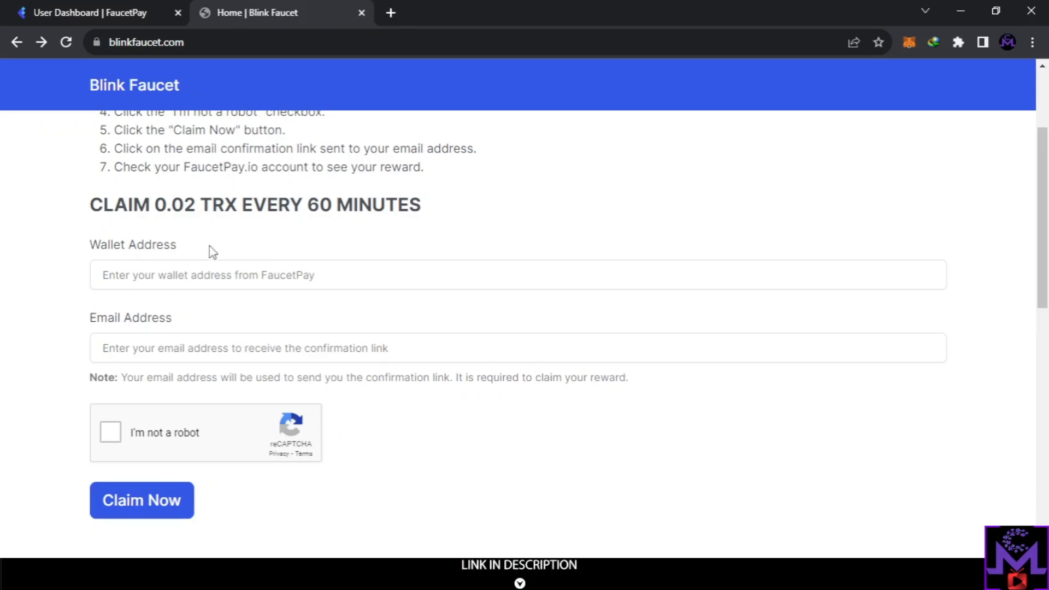
pyautogui.write('TYzB3ss5cbtaWQBHZNSgjR1NWwj6xe6Af6')
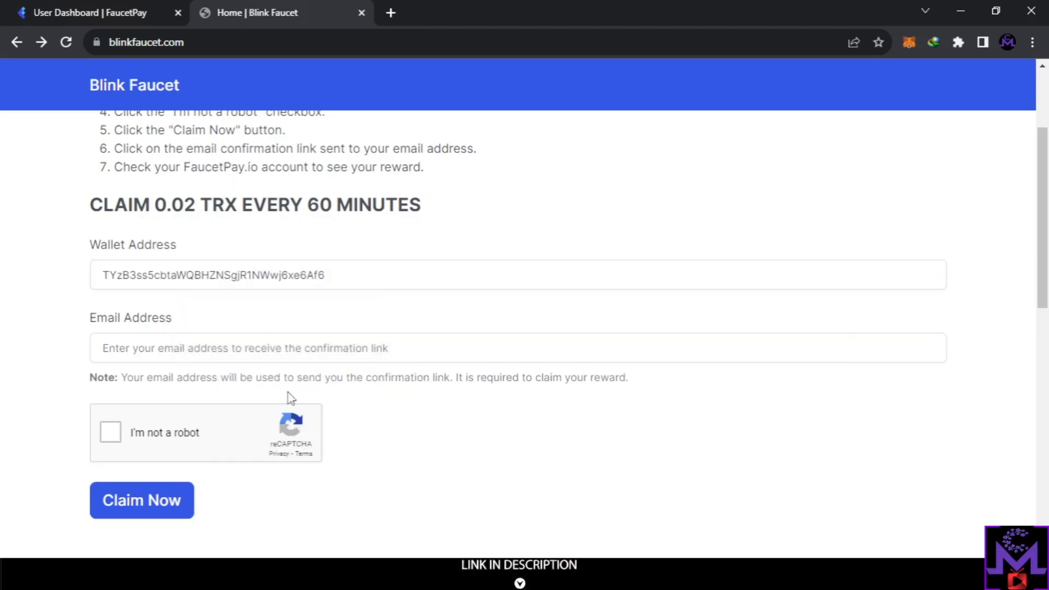
pyautogui.scroll(3)
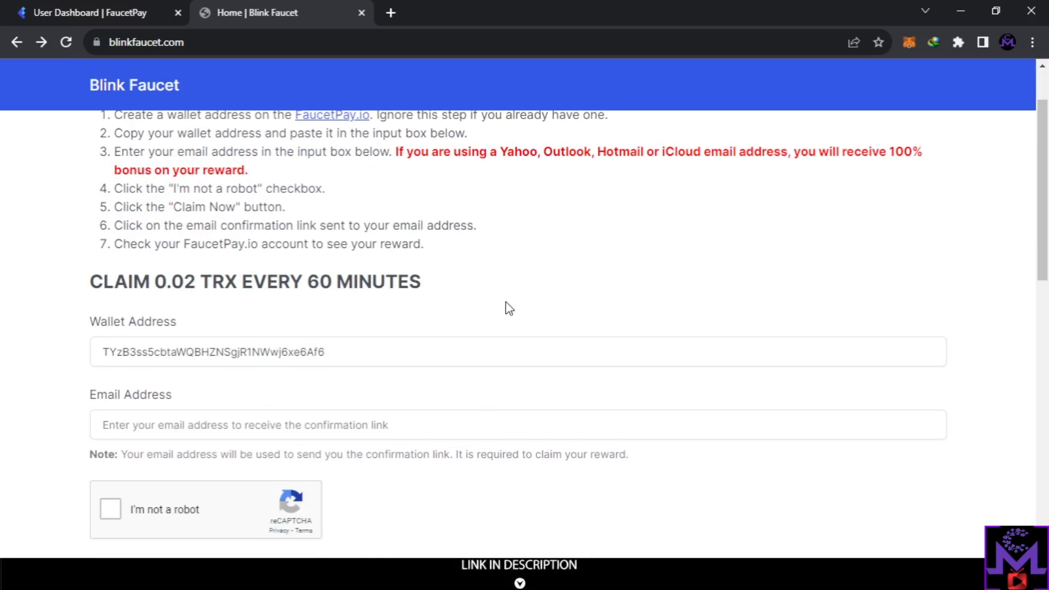
pyautogui.click(338, 352)
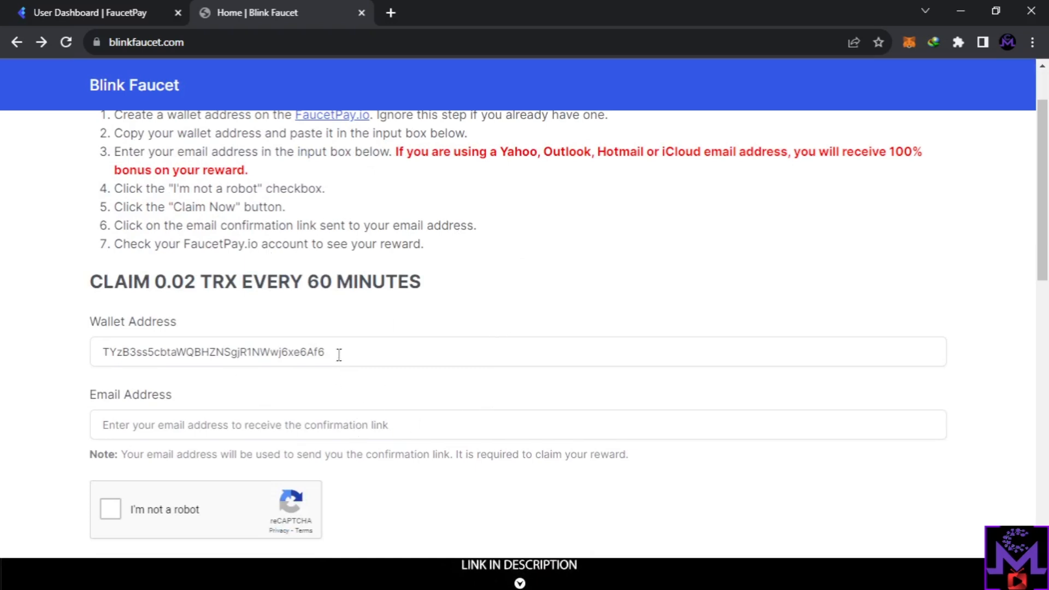
pyautogui.scroll(-3)
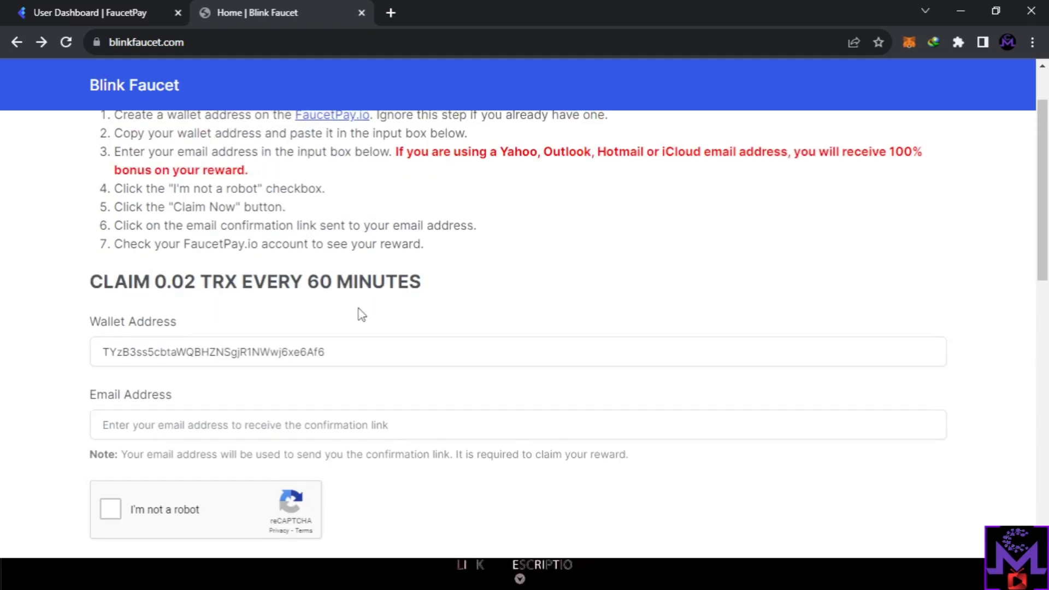
pyautogui.moveTo(432, 345)
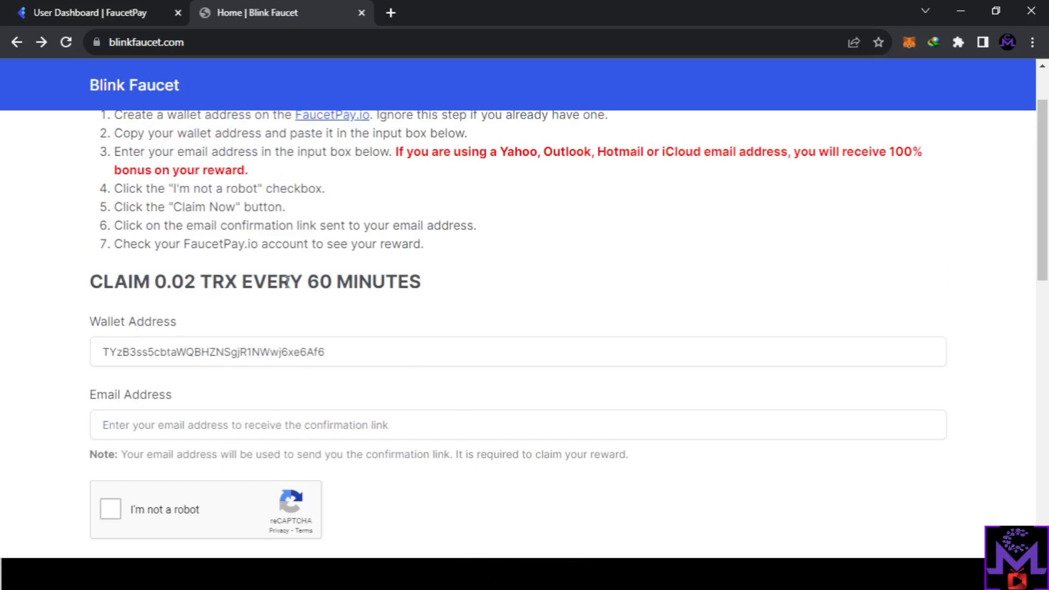
pyautogui.scroll(-3)
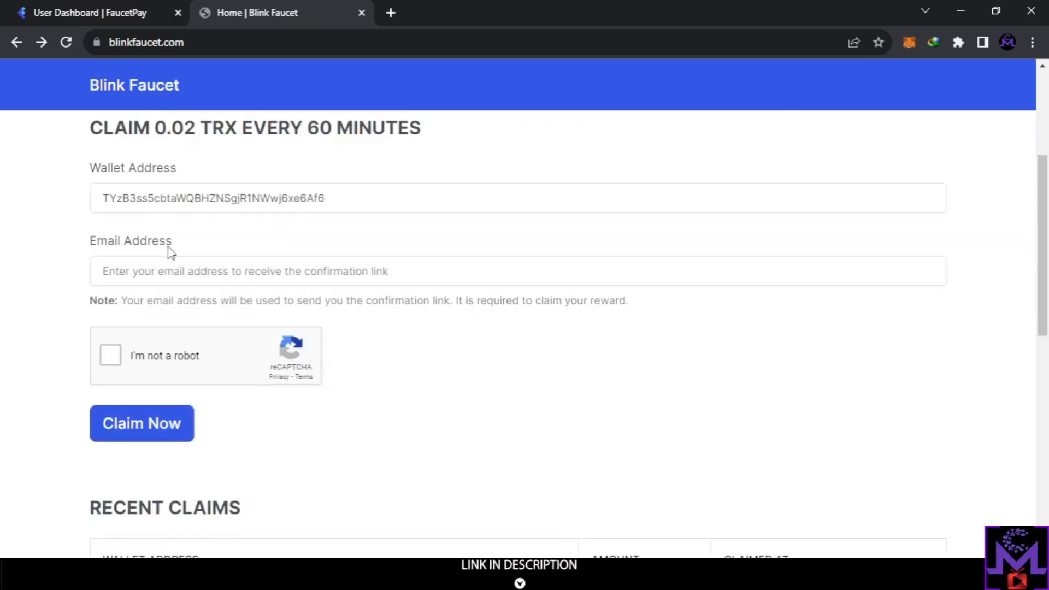
pyautogui.moveTo(262, 296)
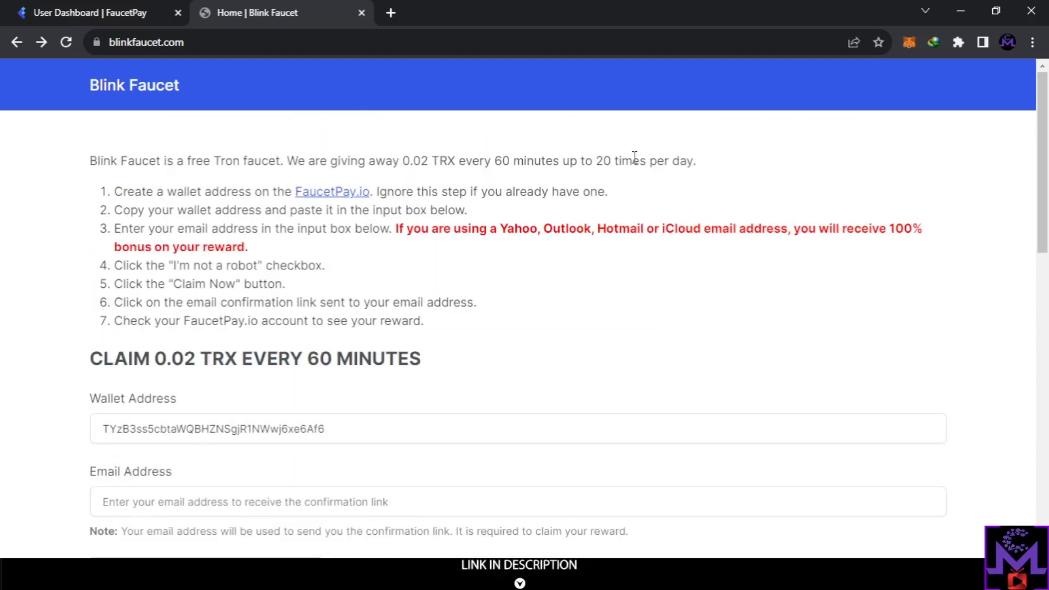
pyautogui.scroll(-3)
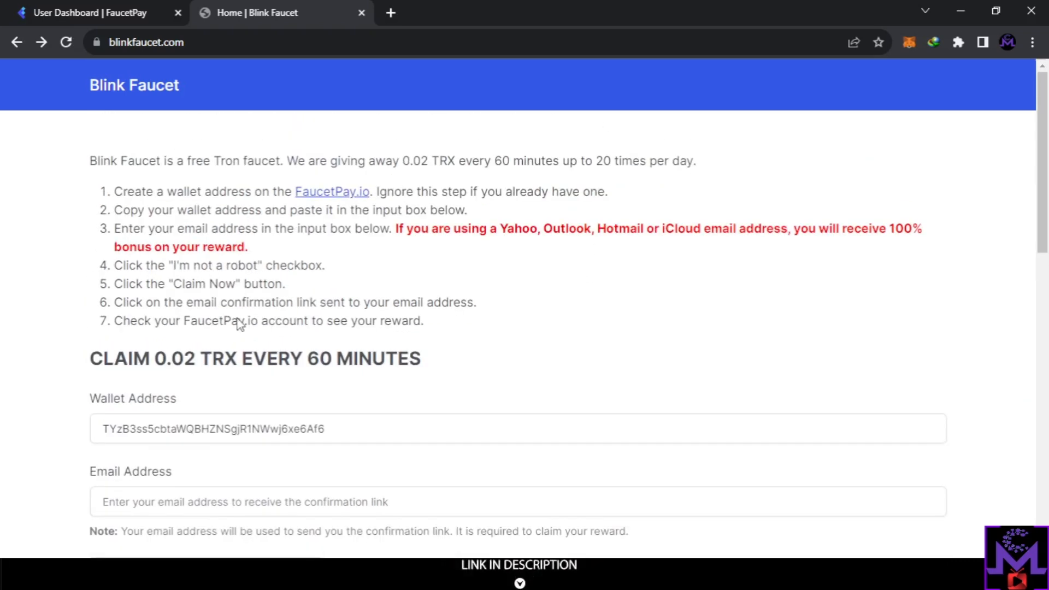
pyautogui.moveTo(207, 367)
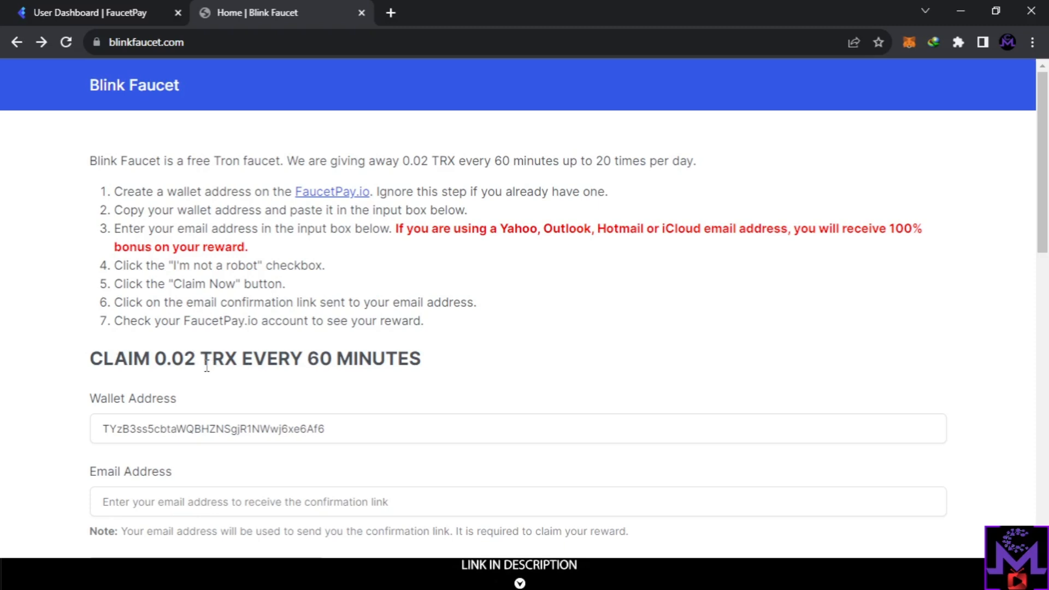
pyautogui.scroll(-3)
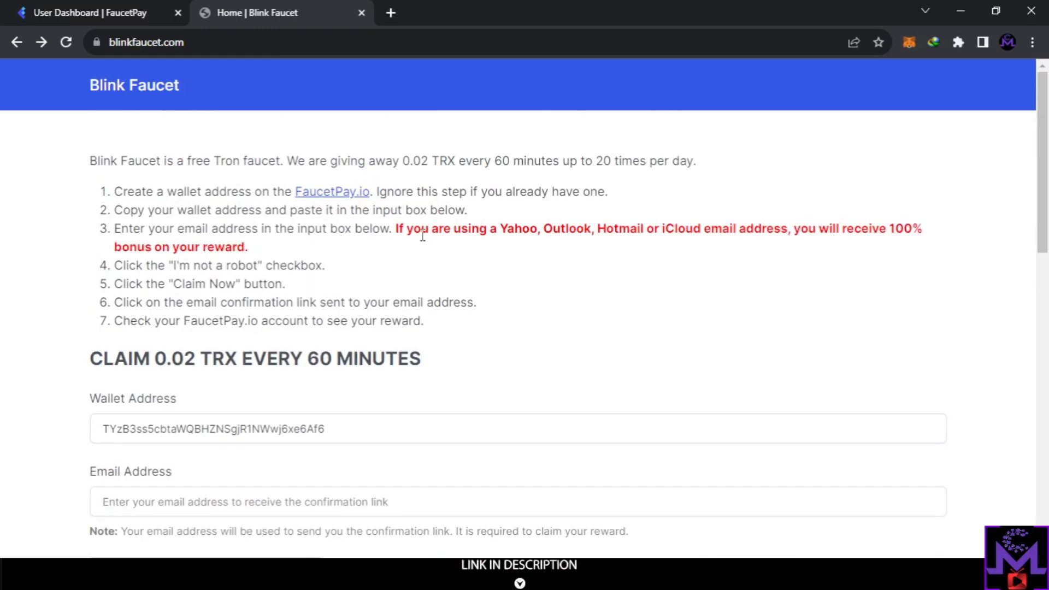
pyautogui.moveTo(491, 247)
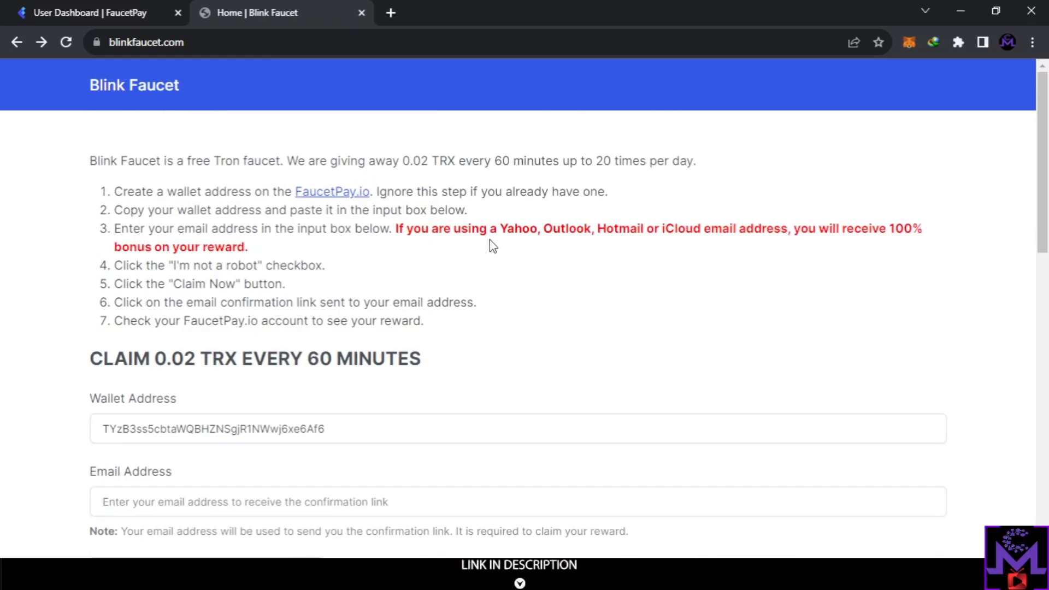
pyautogui.moveTo(571, 265)
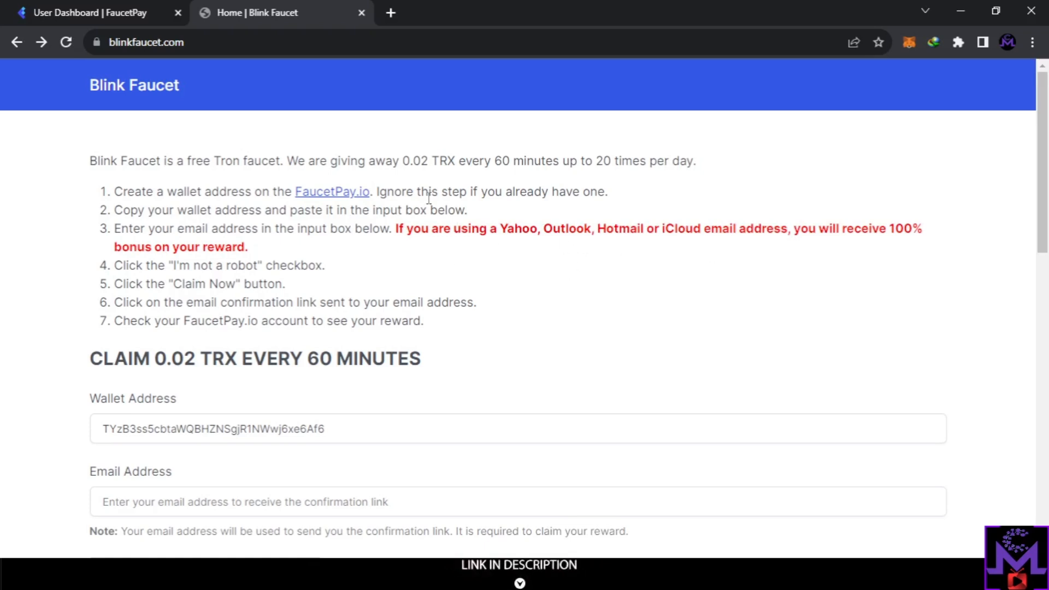
pyautogui.moveTo(666, 274)
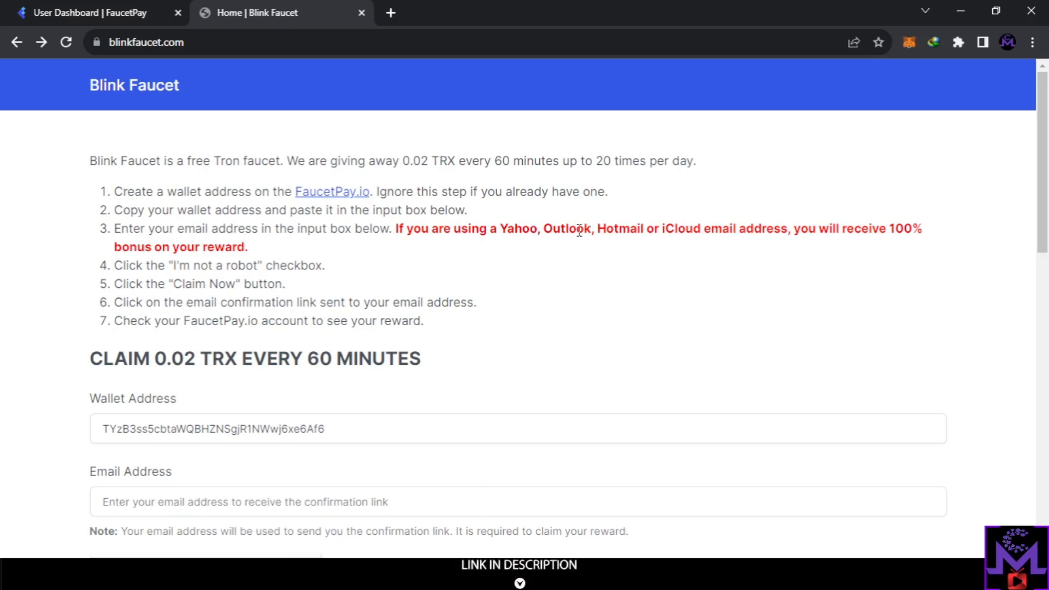
pyautogui.scroll(-3)
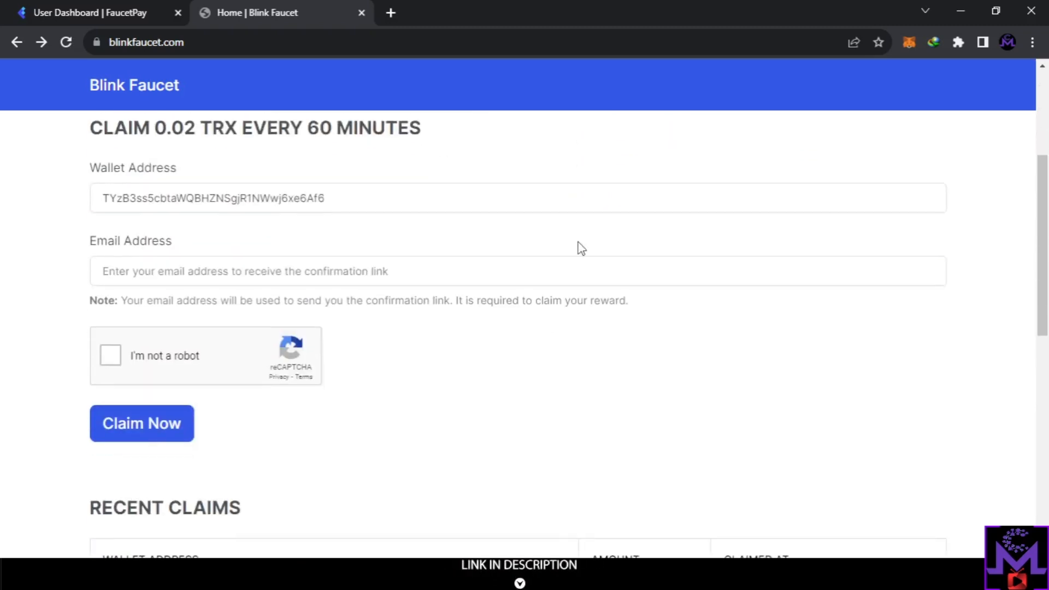
pyautogui.moveTo(262, 247)
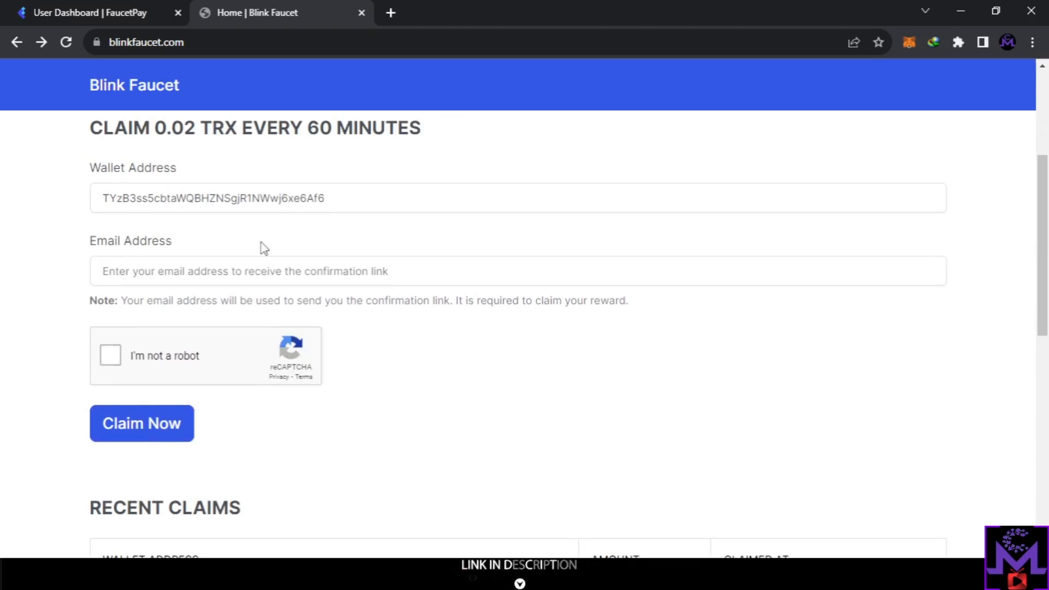
pyautogui.moveTo(192, 355)
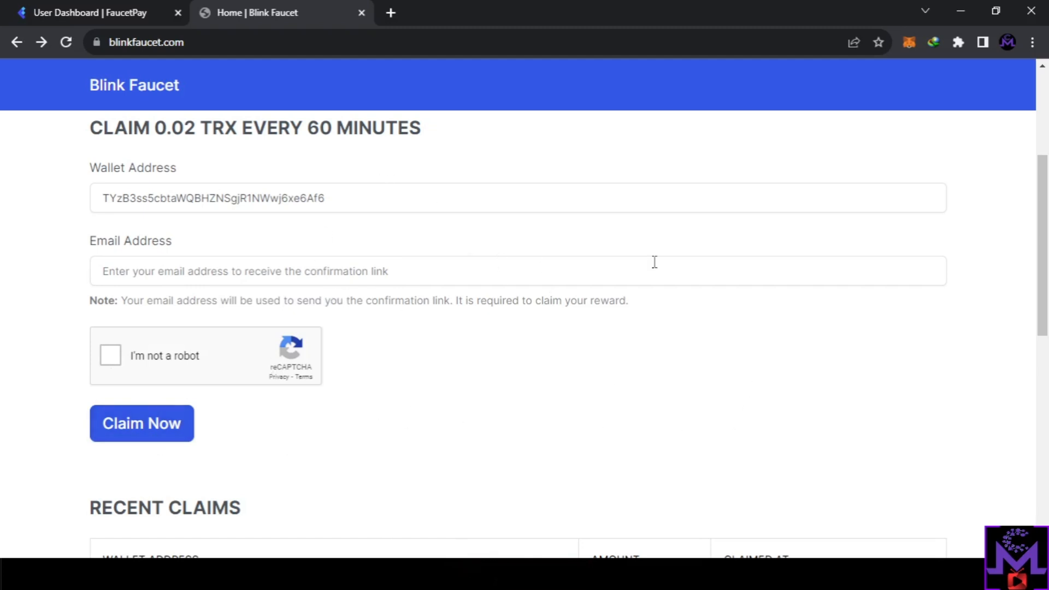
pyautogui.moveTo(59, 157)
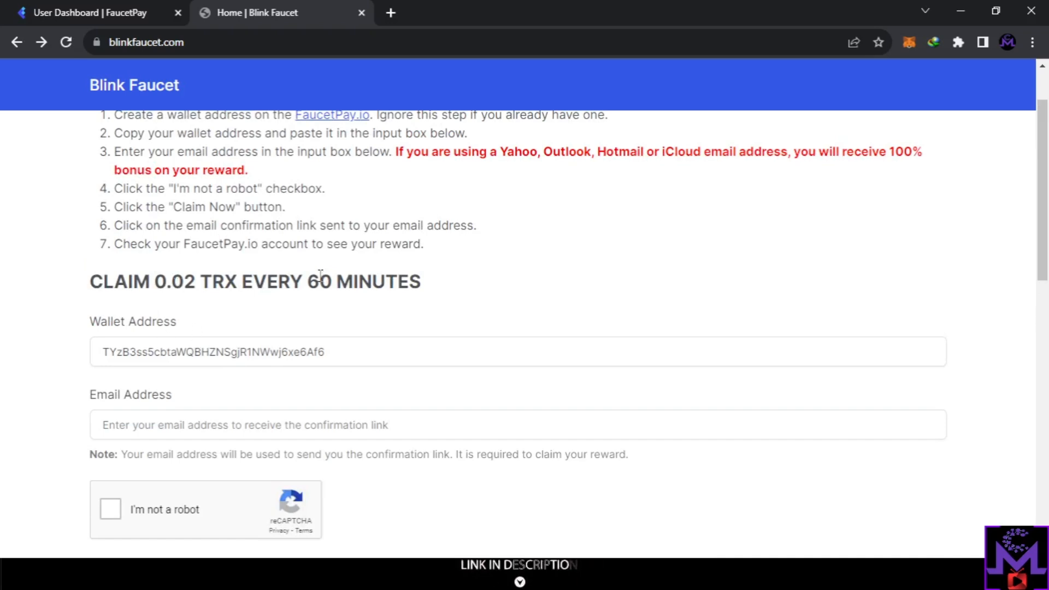
pyautogui.moveTo(221, 246)
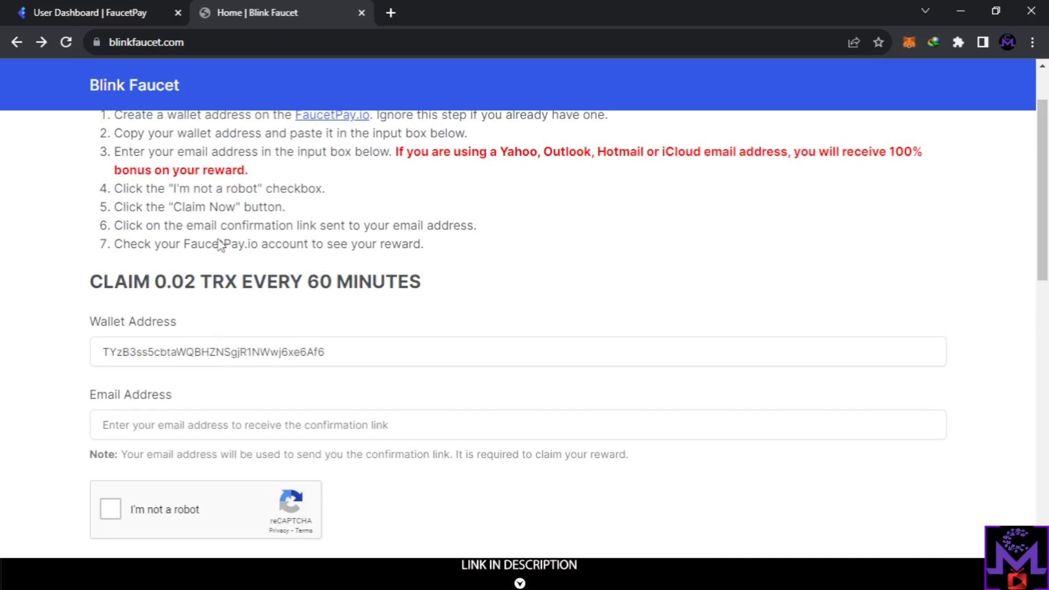
pyautogui.scroll(-3)
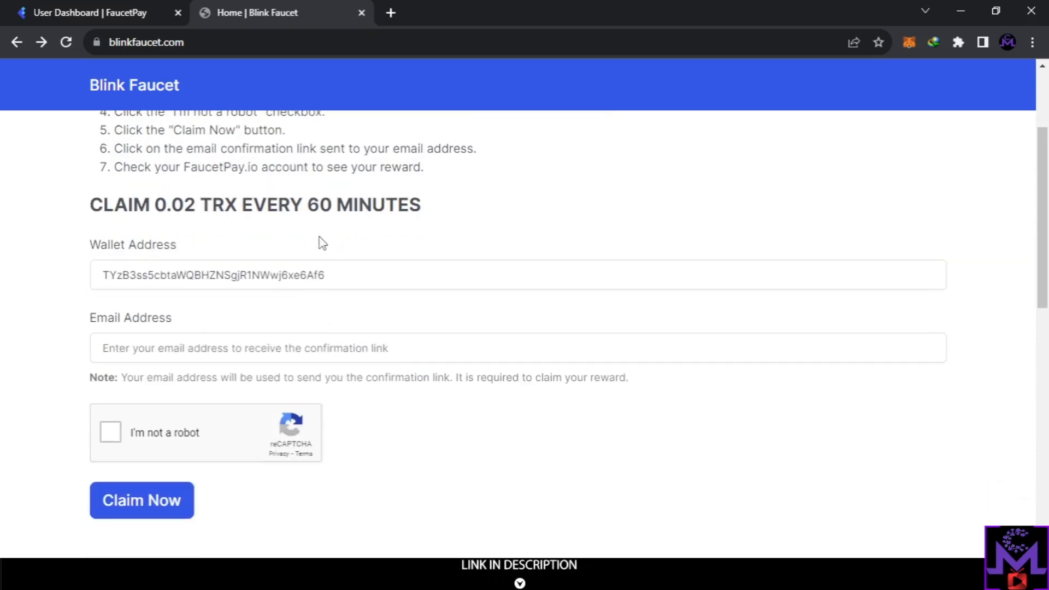
pyautogui.moveTo(330, 225)
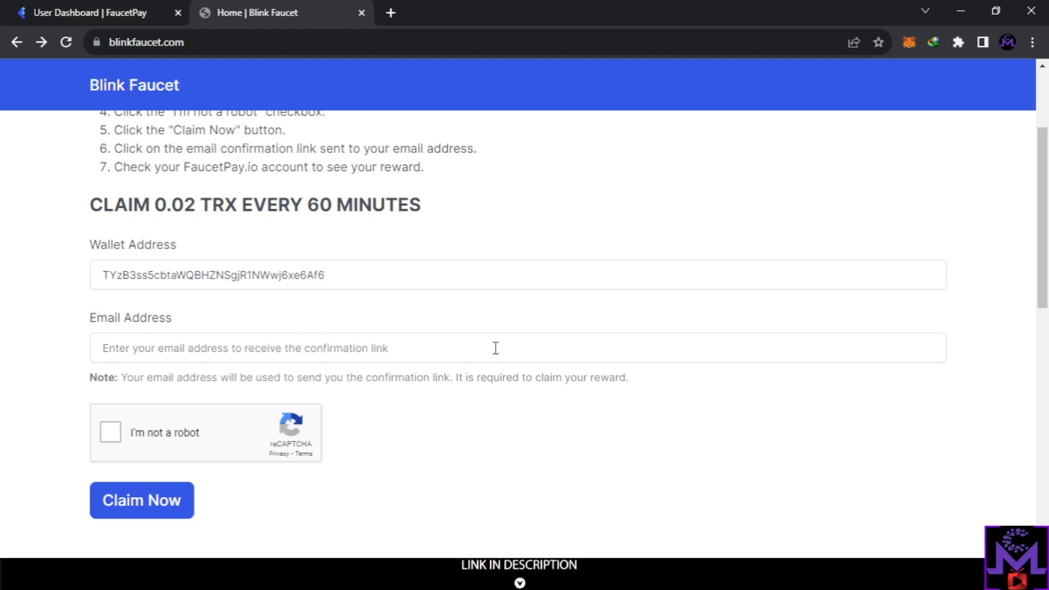
pyautogui.scroll(-3)
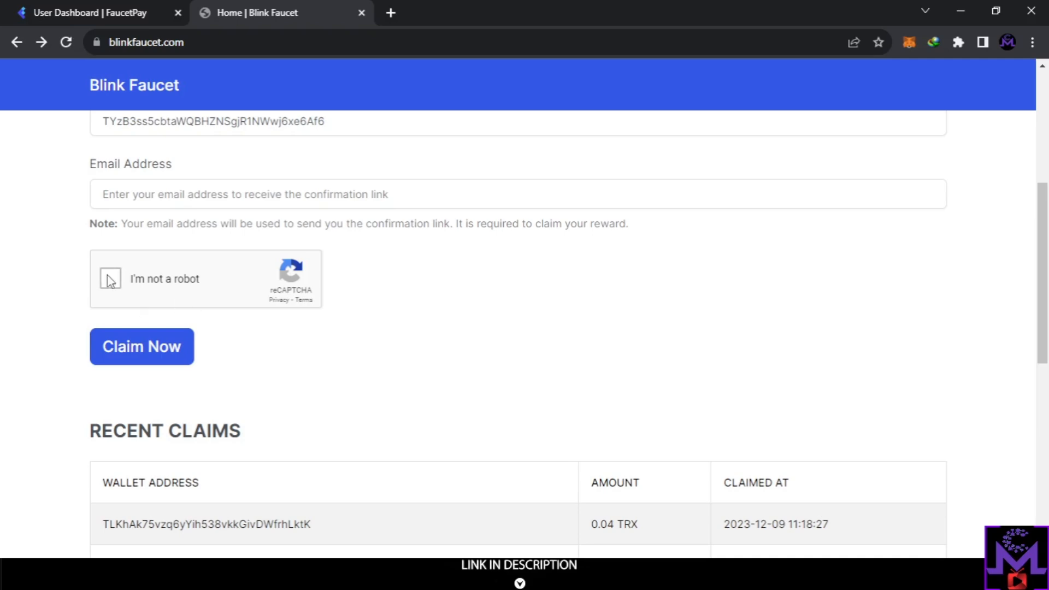
# Tick 'I'm not a robot' and submit the 0.02 TRX claim.
pyautogui.click(109, 279)
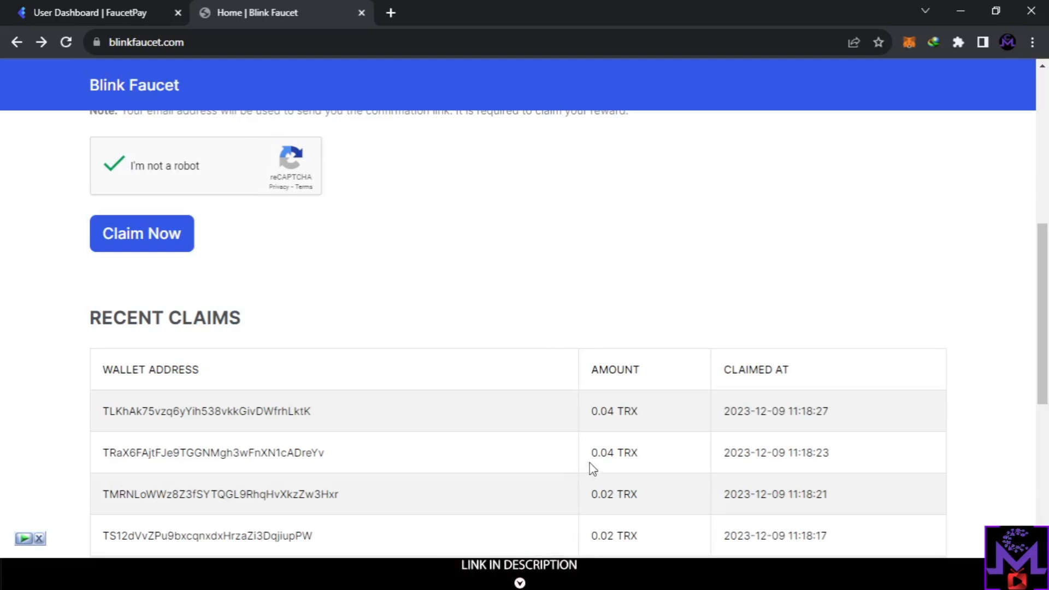
pyautogui.moveTo(629, 402)
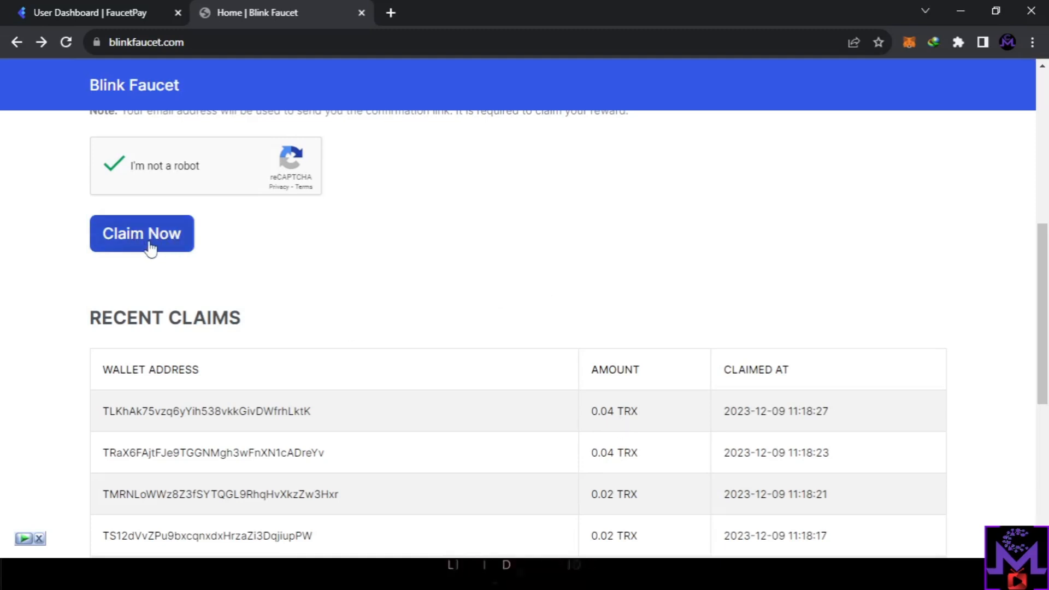
pyautogui.click(141, 233)
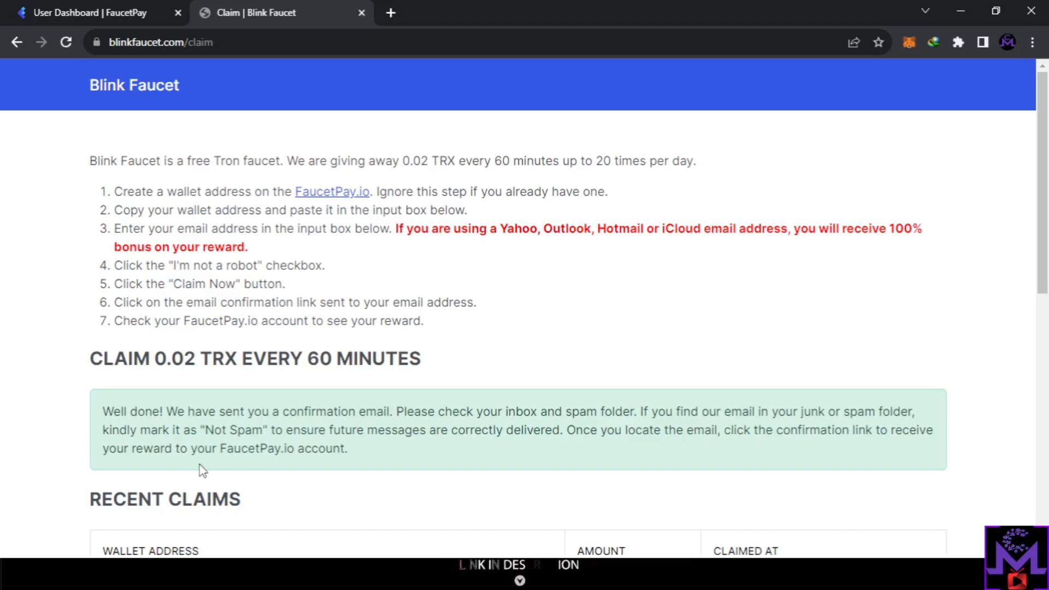
pyautogui.scroll(-3)
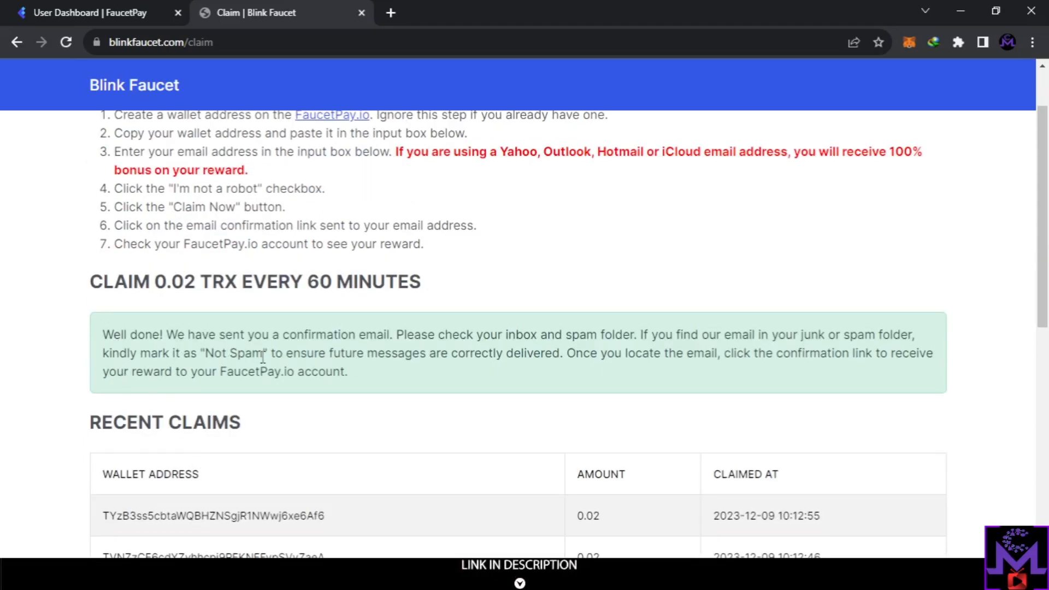
pyautogui.moveTo(642, 358)
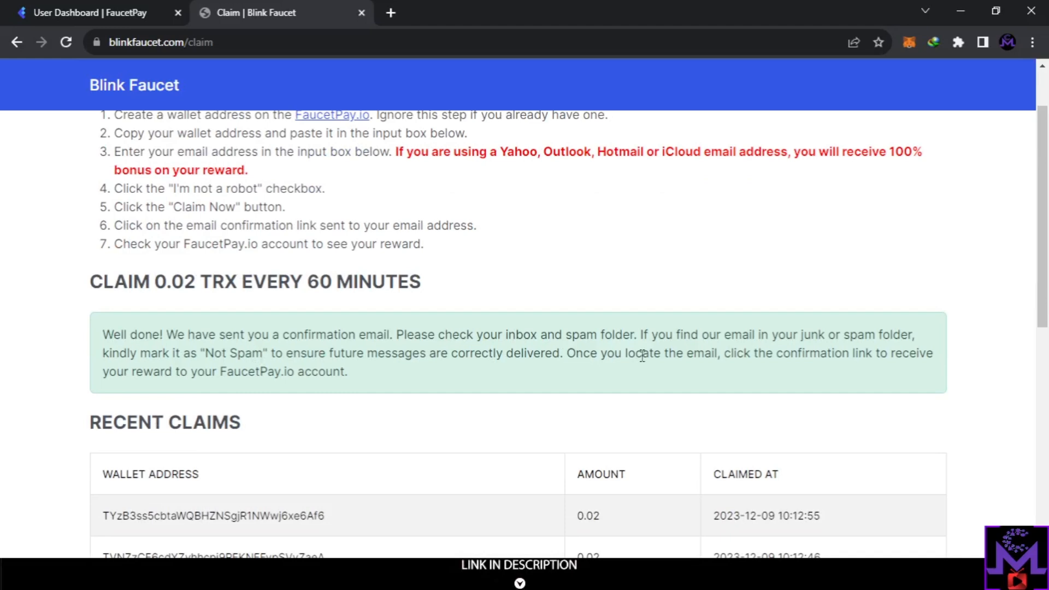
pyautogui.moveTo(823, 370)
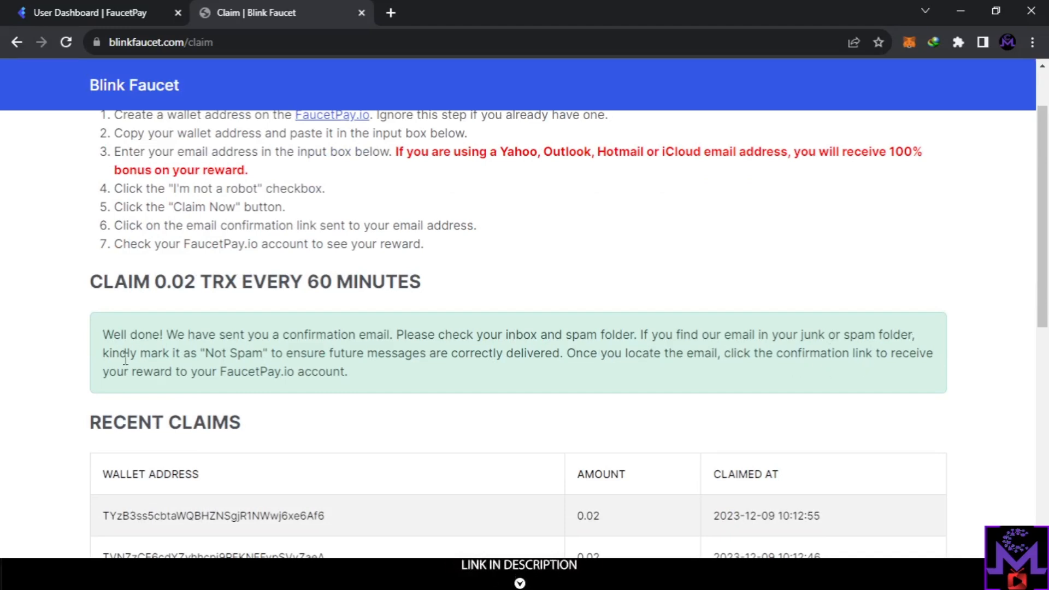
pyautogui.moveTo(312, 378)
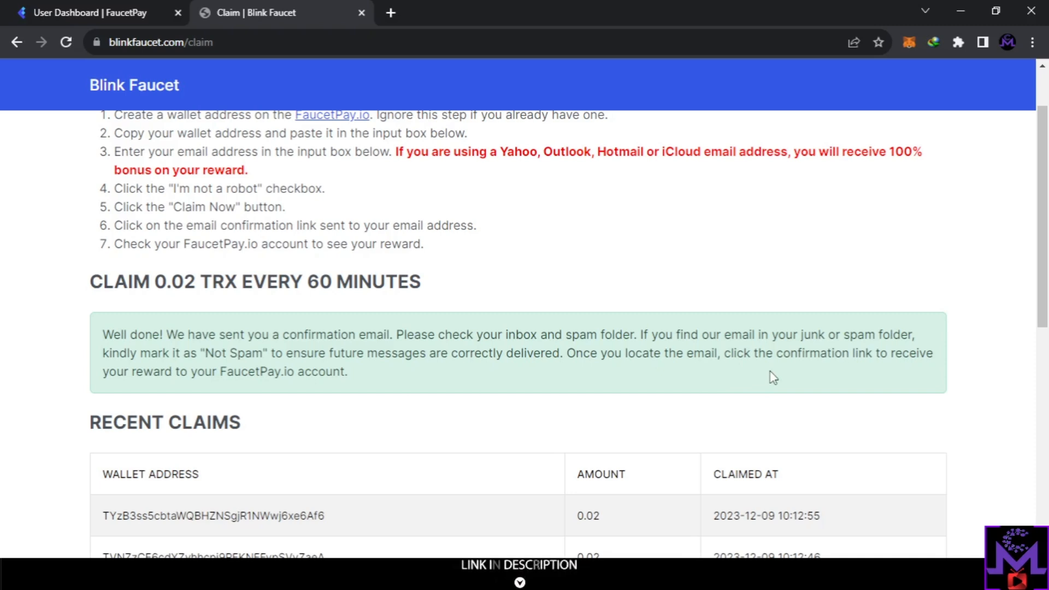
pyautogui.moveTo(331, 336)
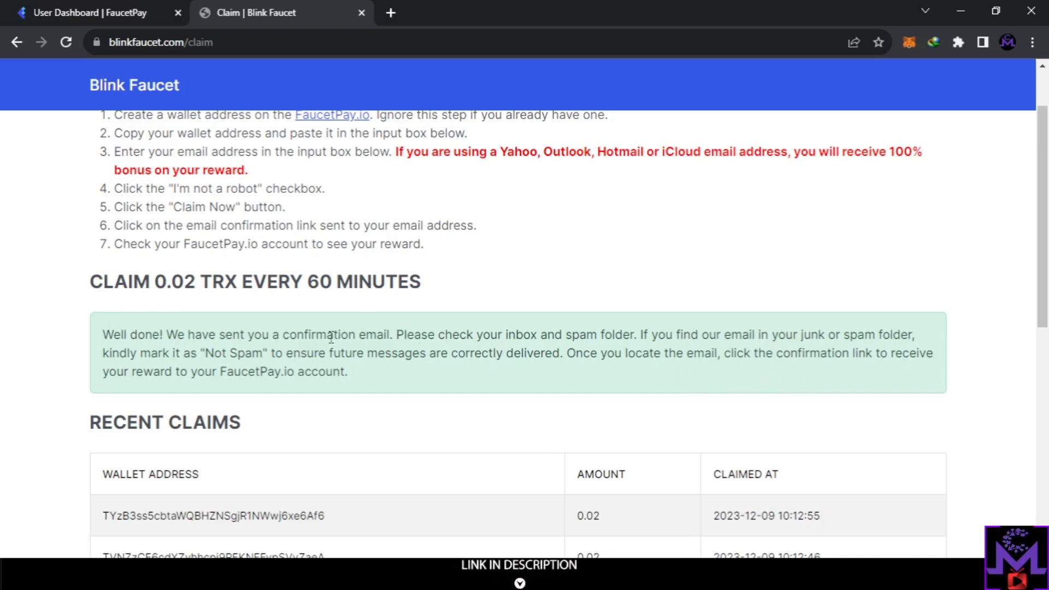
pyautogui.scroll(-3)
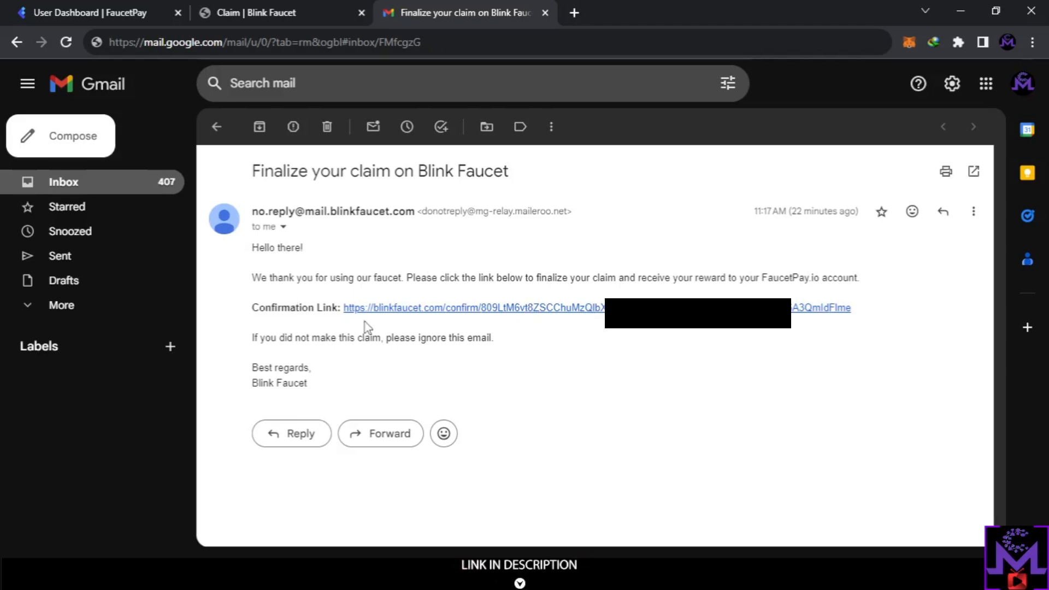
pyautogui.moveTo(410, 319)
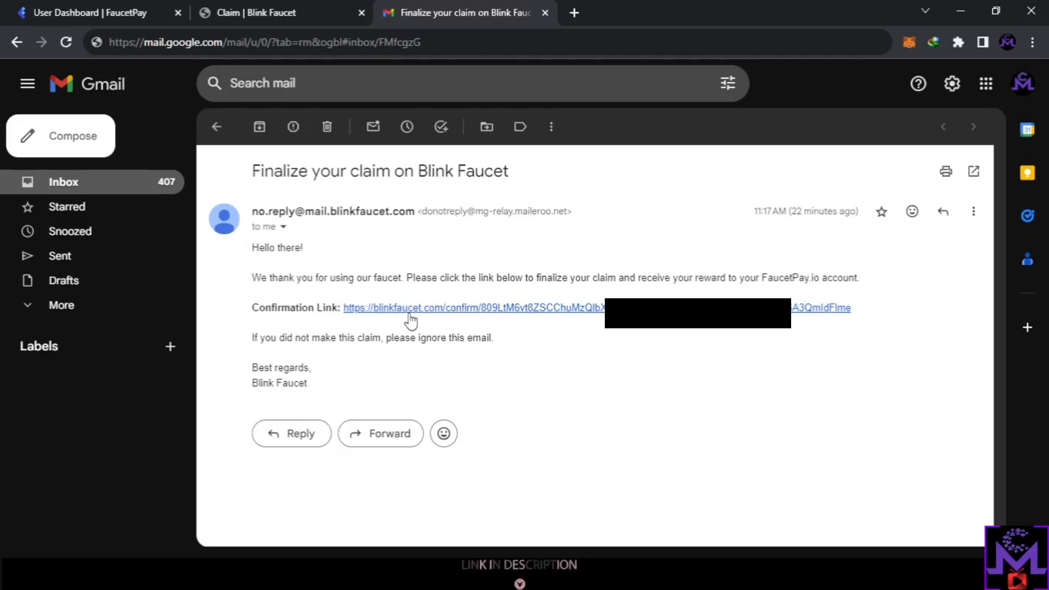
pyautogui.moveTo(564, 318)
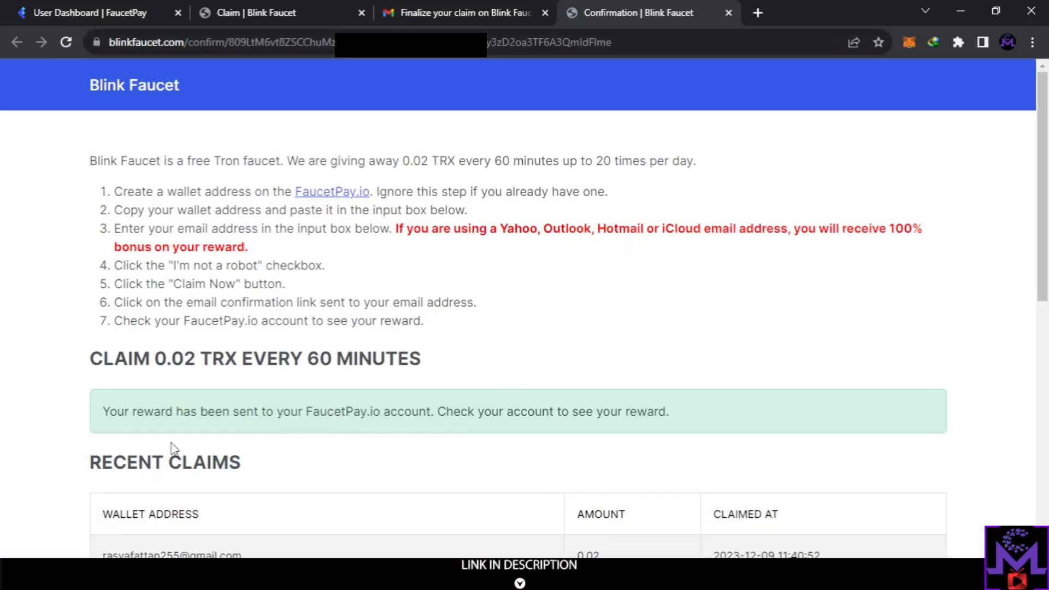
pyautogui.moveTo(563, 441)
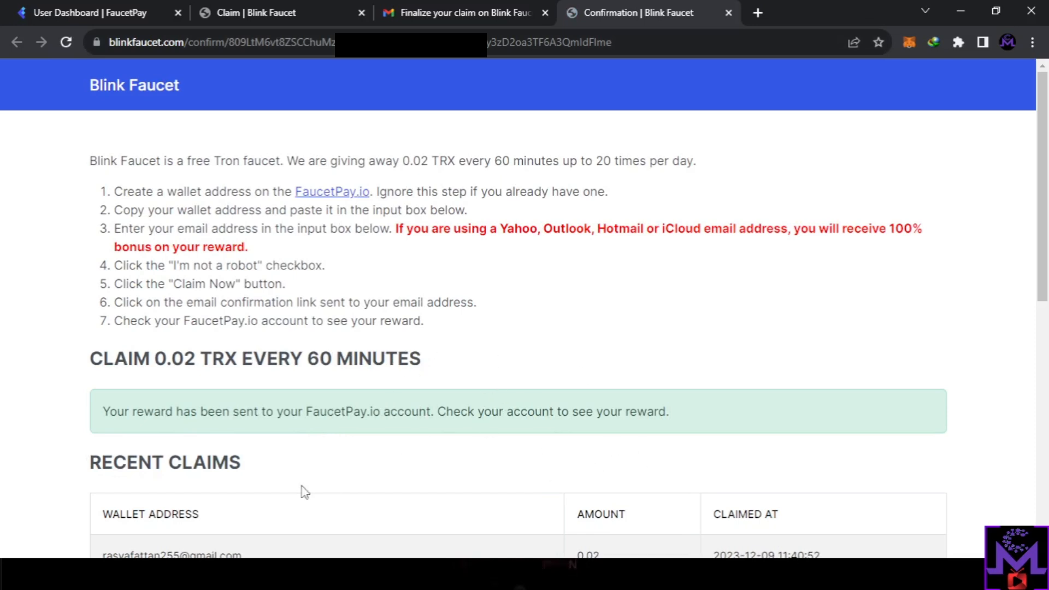
# Review the reward-sent confirmation and Recent Claims, then go to the FaucetPay wallet.
pyautogui.scroll(-3)
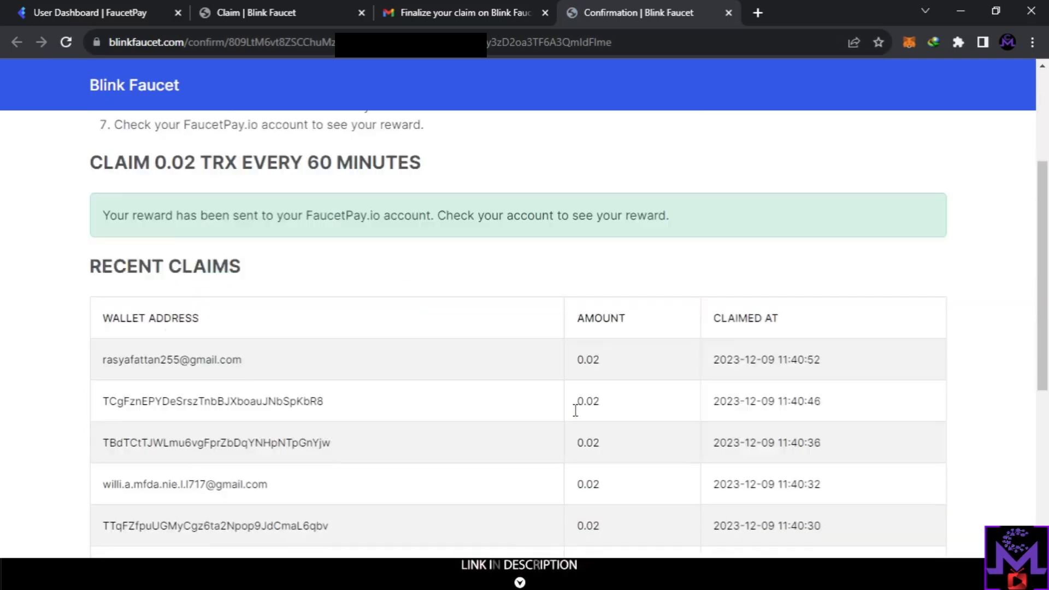
pyautogui.scroll(3)
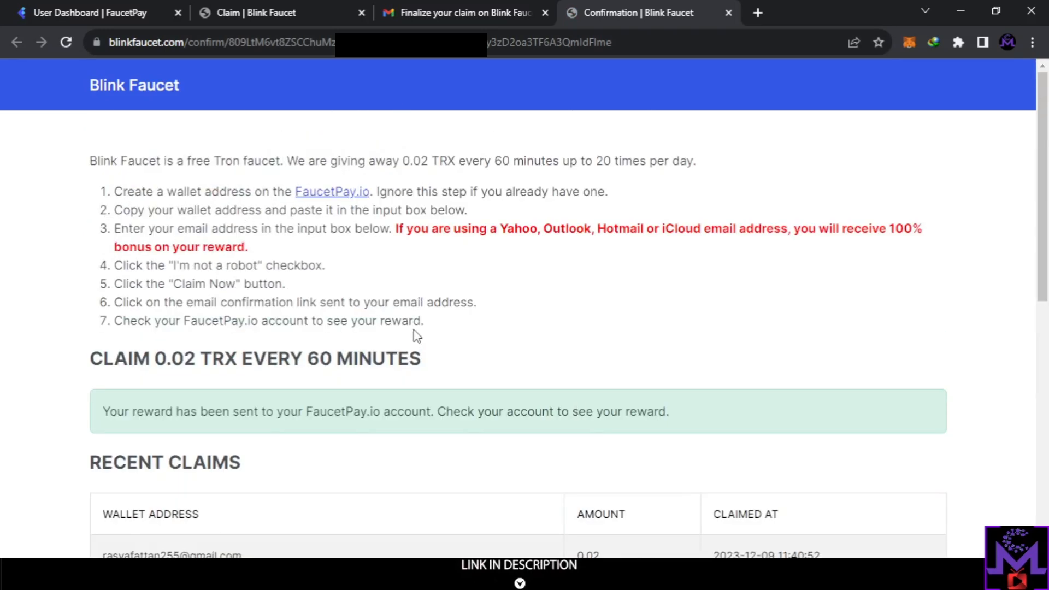
pyautogui.moveTo(43, 8)
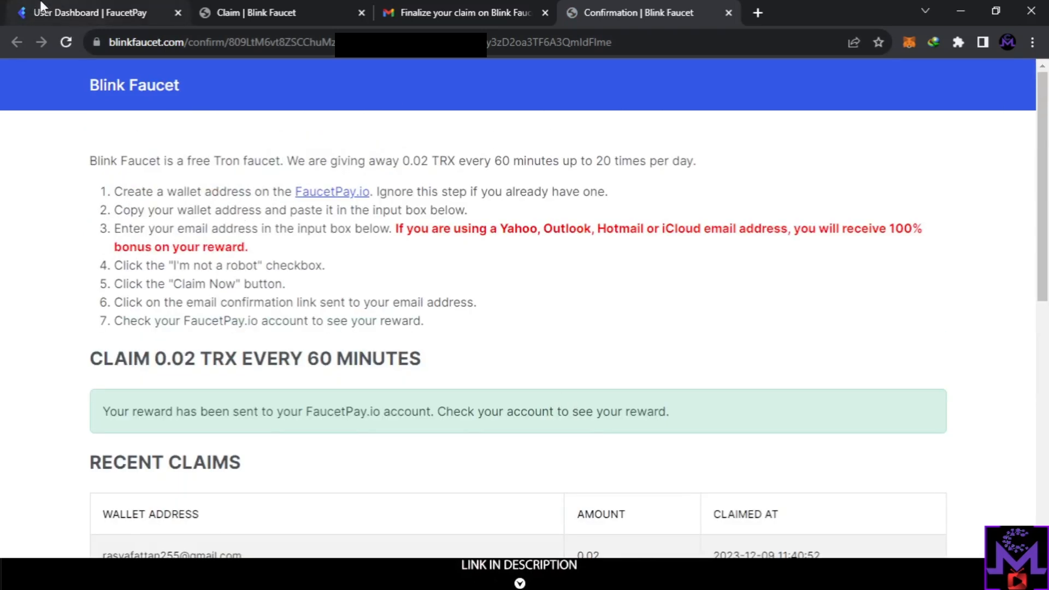
pyautogui.click(93, 12)
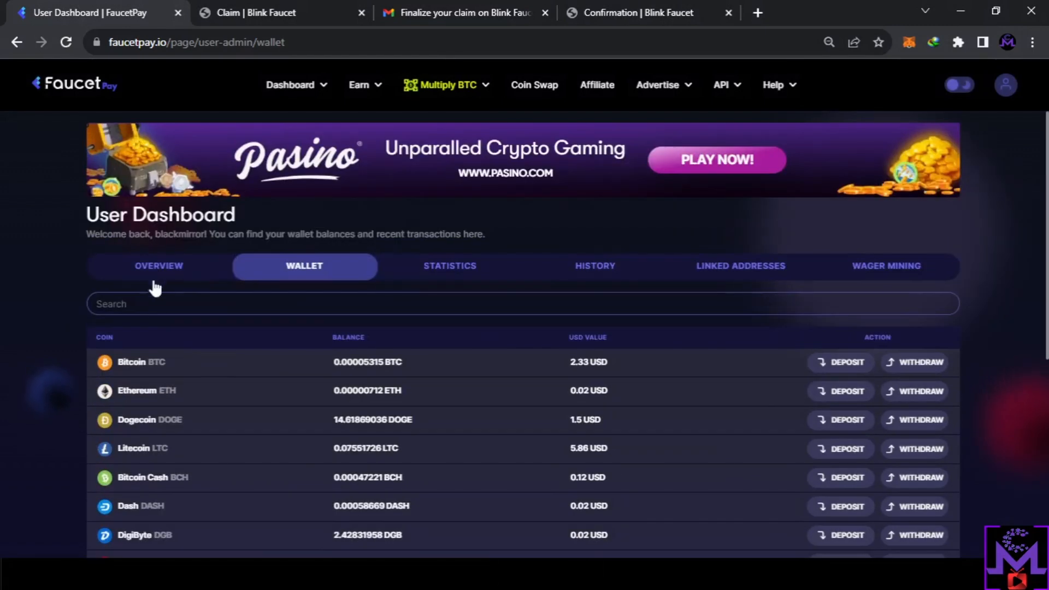
# Check the FaucetPay Overview for the 0.02 TRX Blink Faucet payment, then return to Blink Faucet.
pyautogui.click(158, 266)
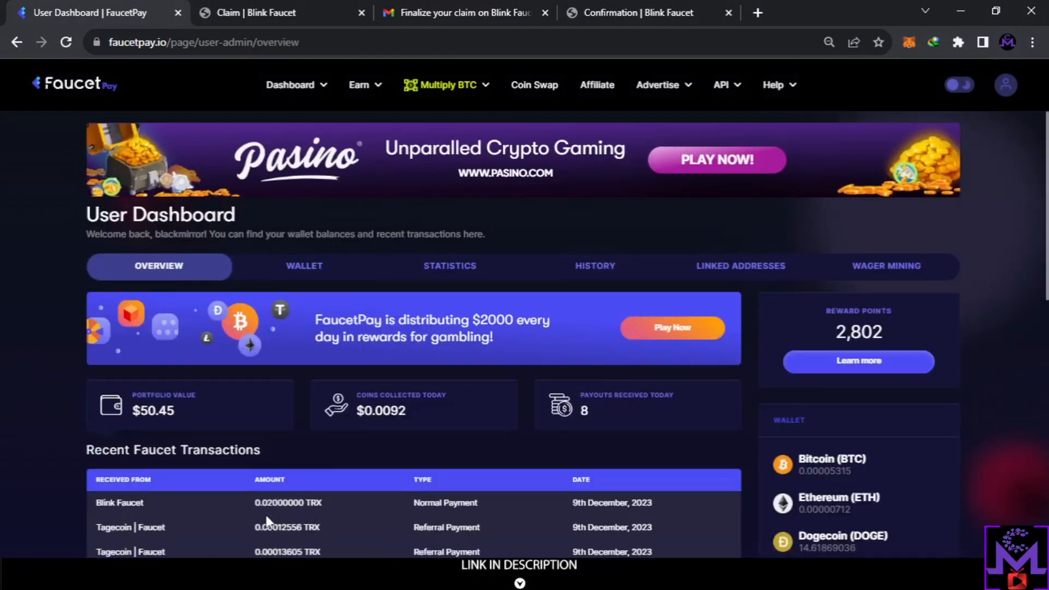
pyautogui.scroll(-3)
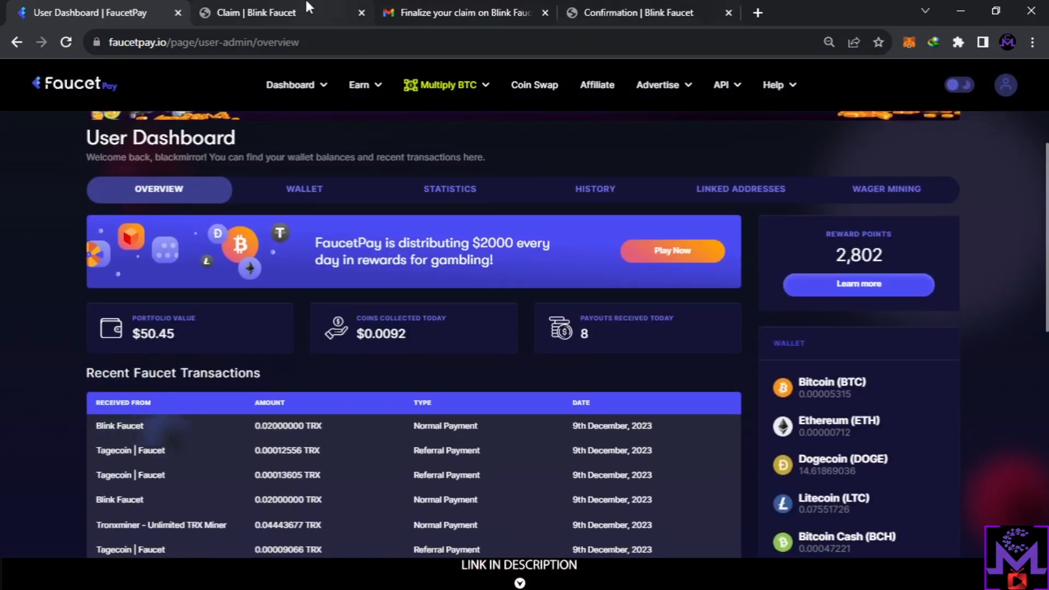
pyautogui.click(265, 13)
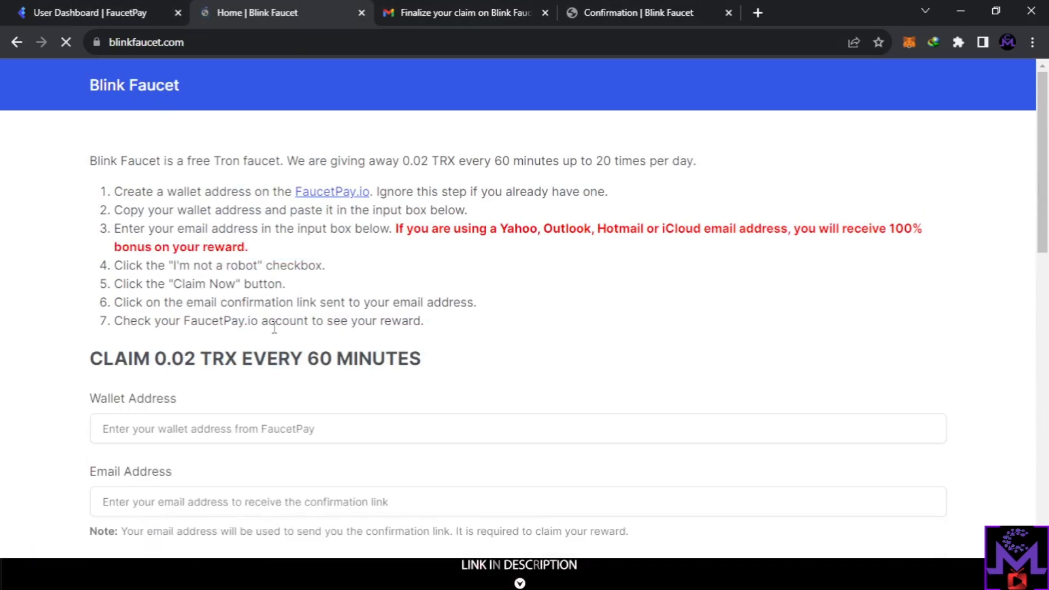
# Scroll through the Blink Faucet home page, then return to the FaucetPay overview.
pyautogui.scroll(-3)
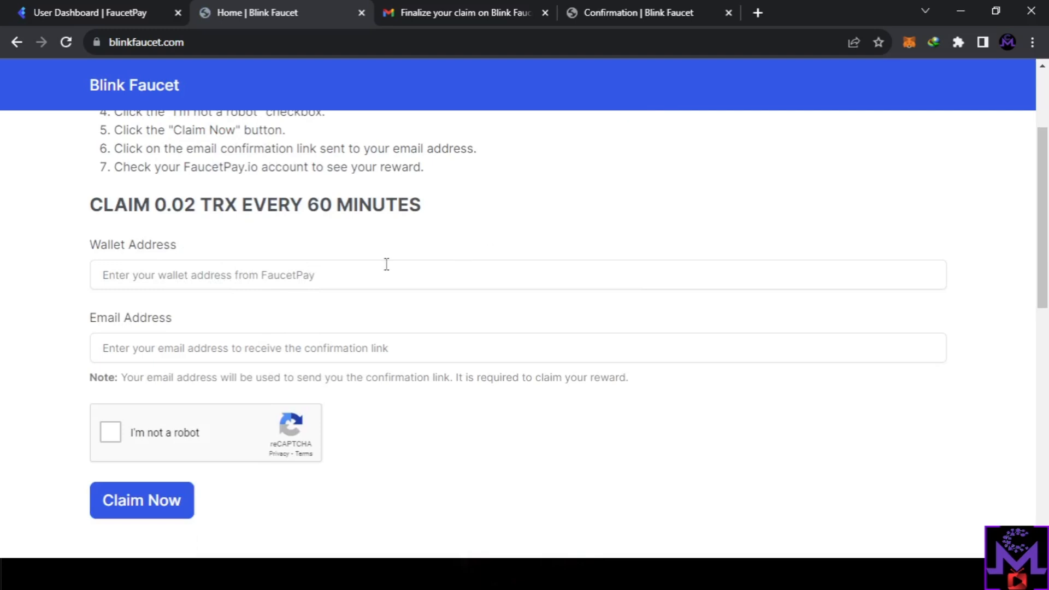
pyautogui.moveTo(171, 520)
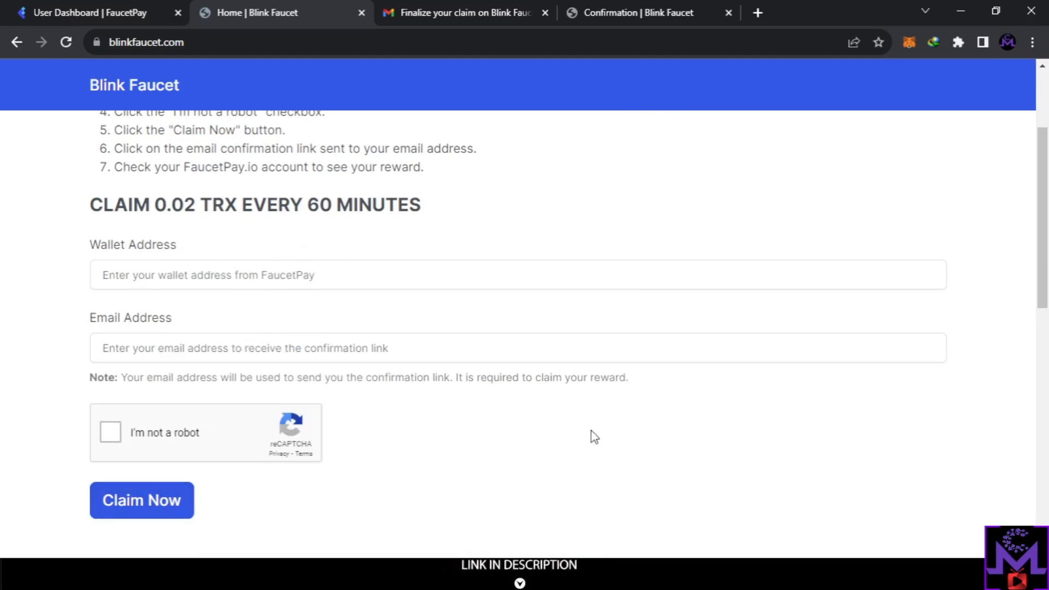
pyautogui.moveTo(455, 17)
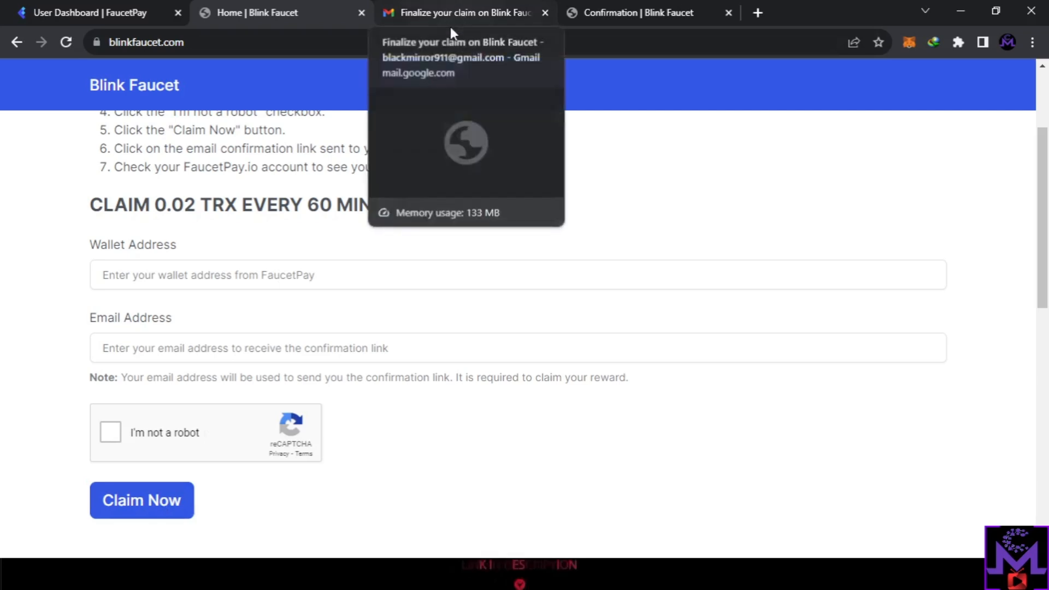
pyautogui.scroll(3)
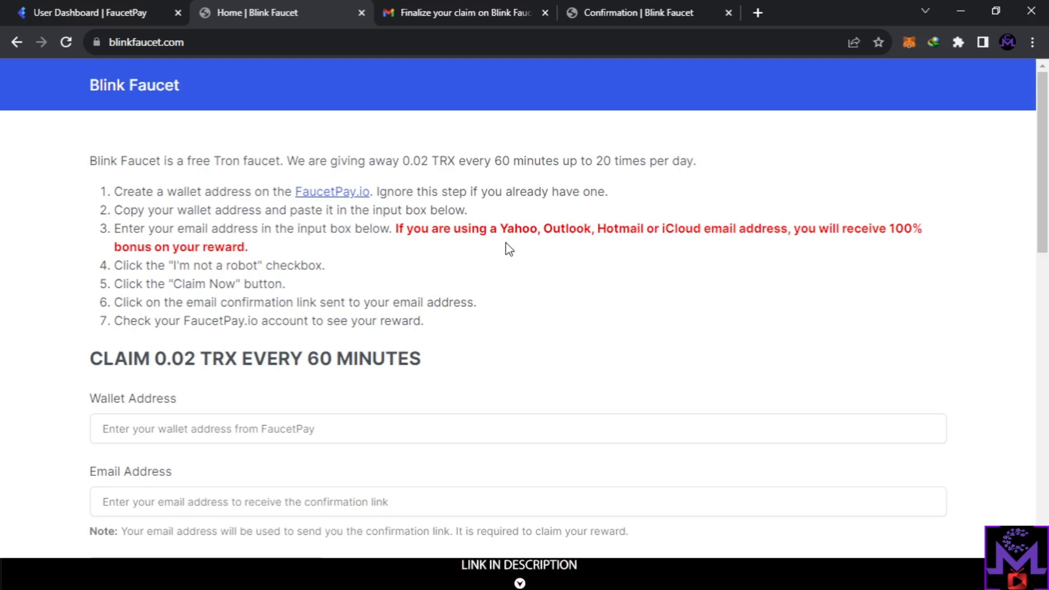
pyautogui.moveTo(527, 244)
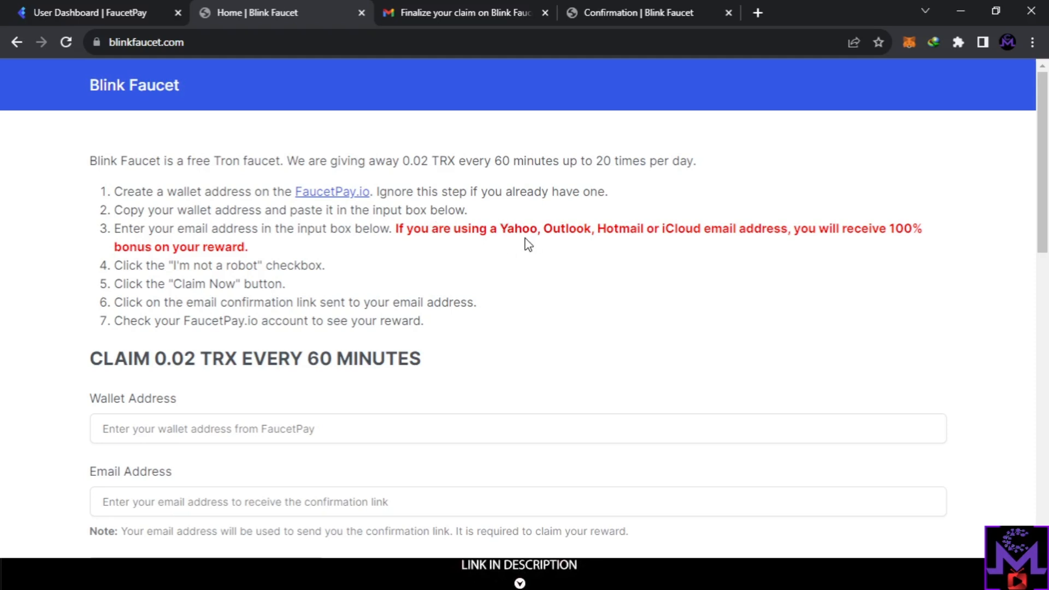
pyautogui.moveTo(505, 221)
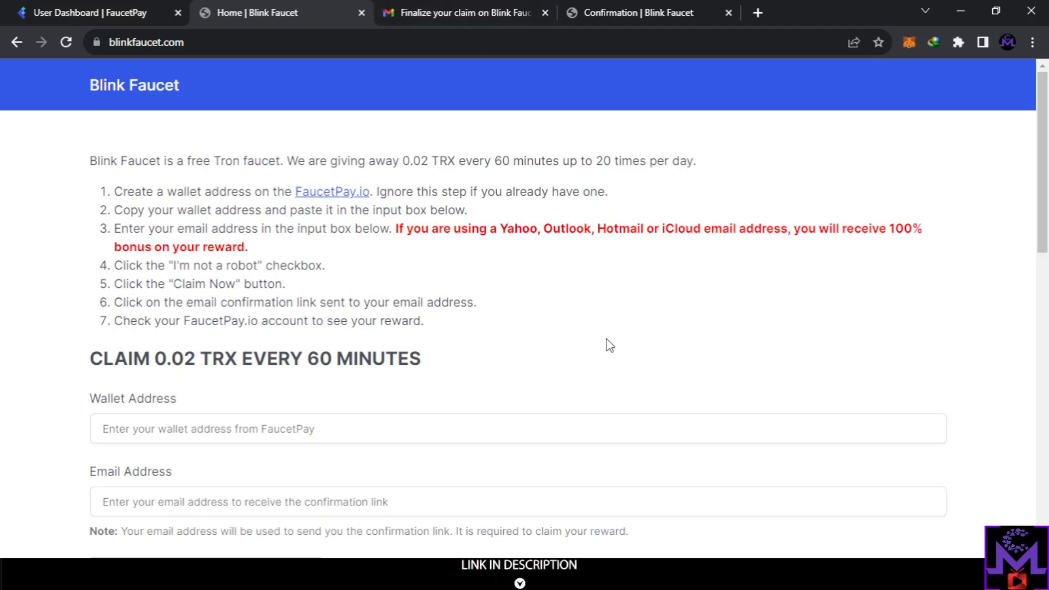
pyautogui.moveTo(580, 10)
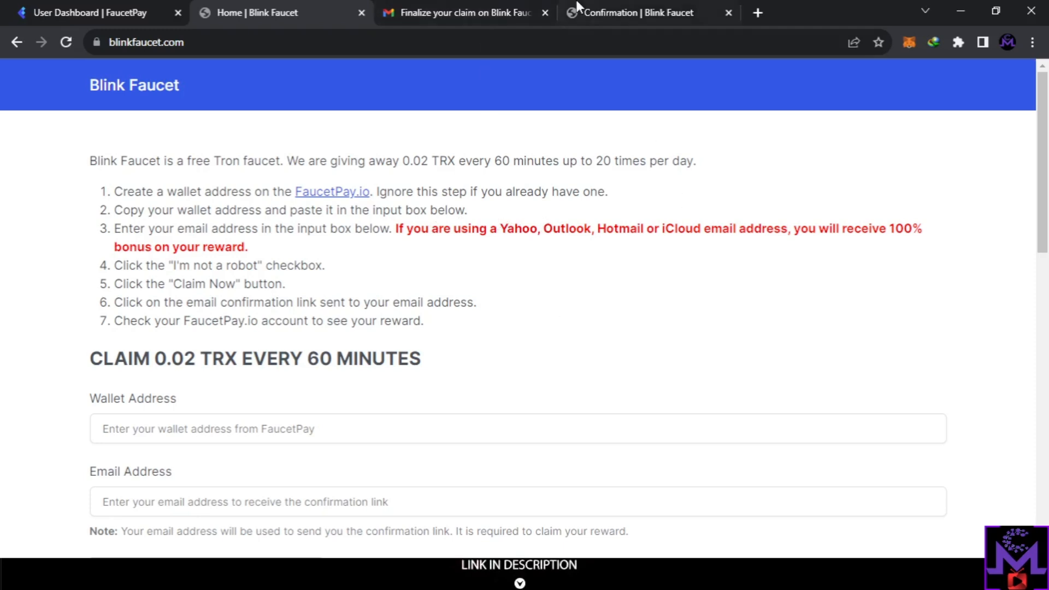
pyautogui.click(88, 13)
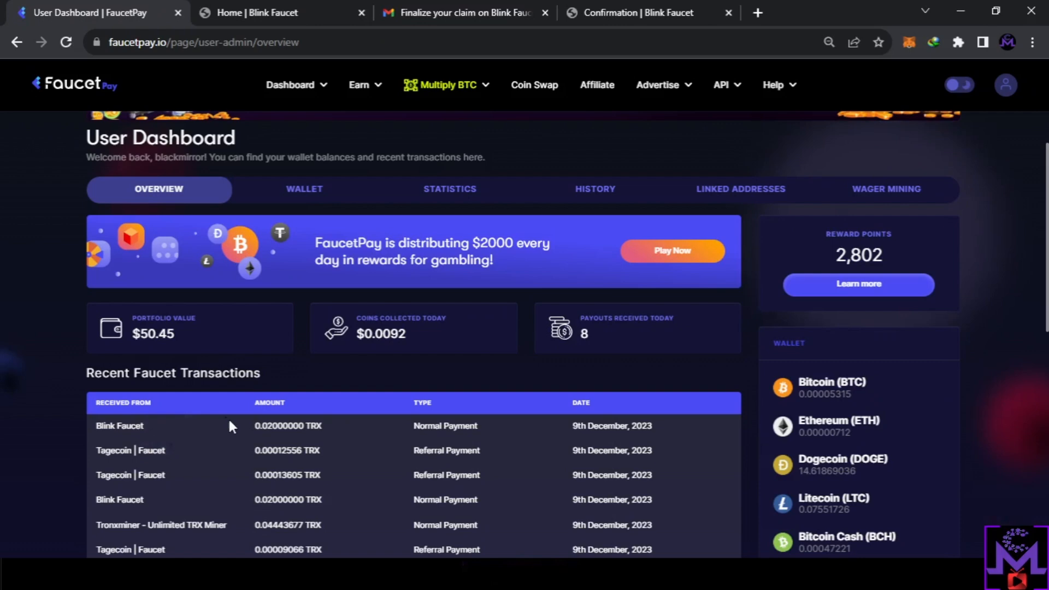
# Scroll FaucetPay's recent faucet transactions, then return to the Blink Faucet claim form.
pyautogui.scroll(-3)
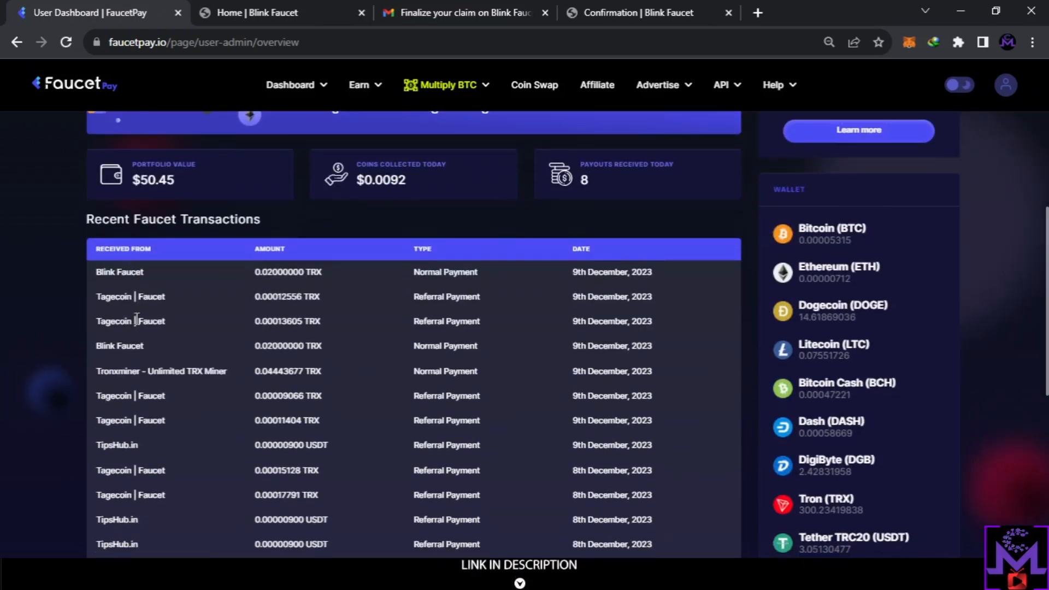
pyautogui.scroll(3)
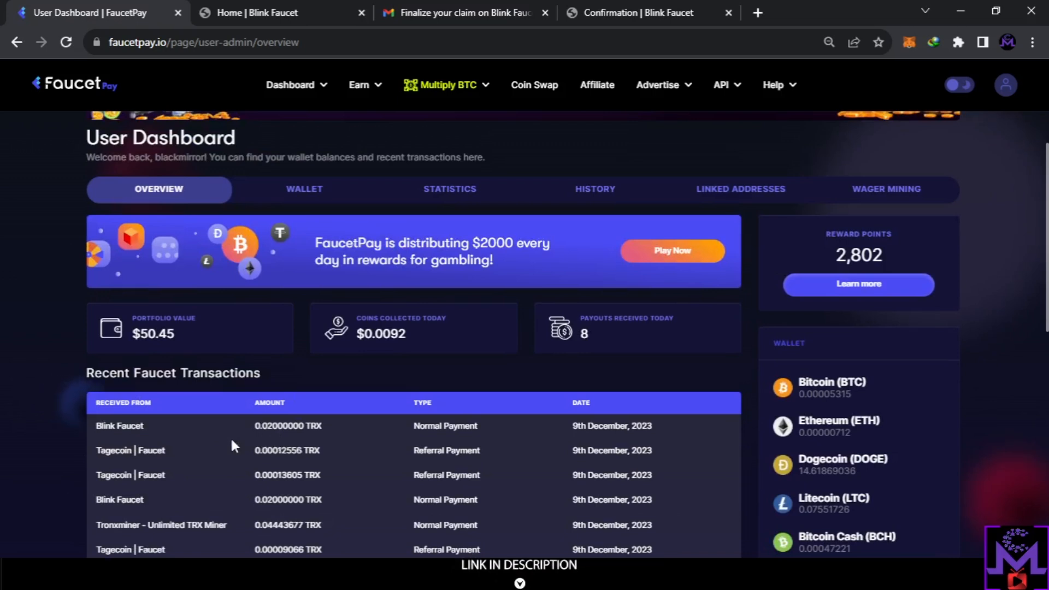
pyautogui.moveTo(267, 443)
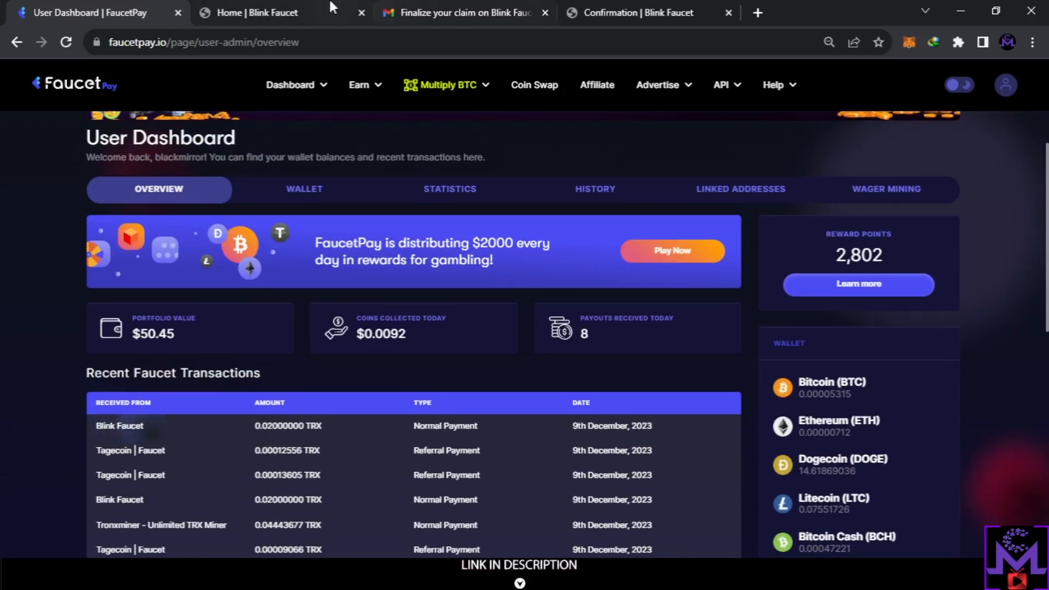
pyautogui.click(260, 12)
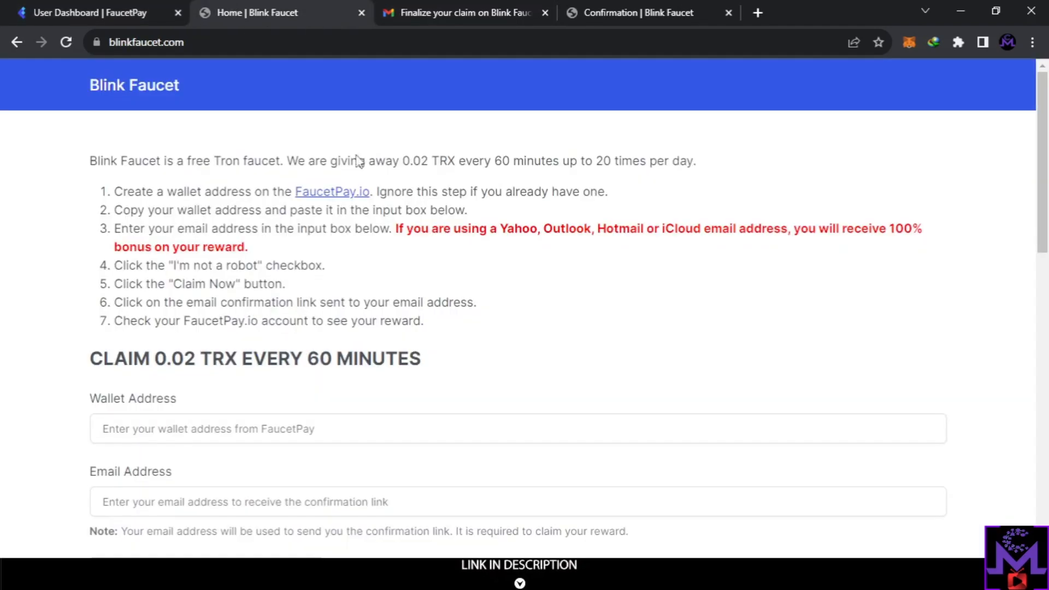
pyautogui.moveTo(514, 295)
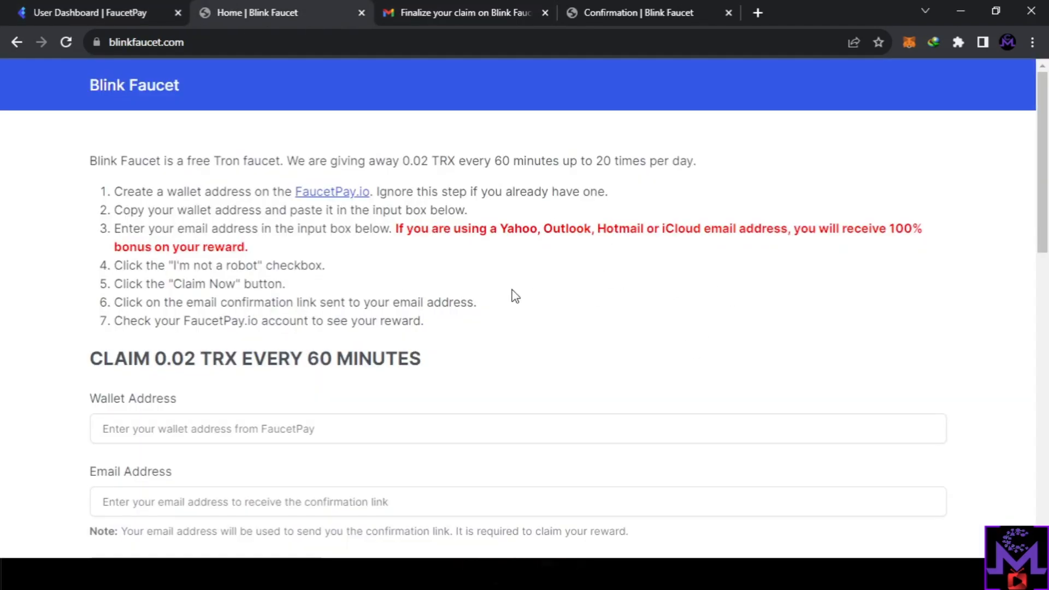
pyautogui.scroll(-3)
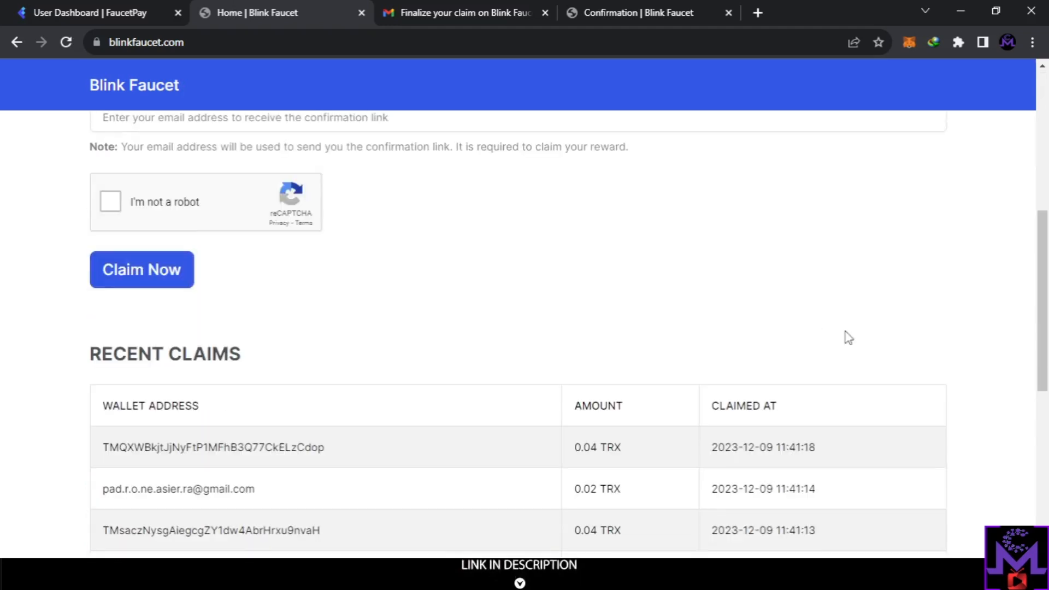
pyautogui.scroll(3)
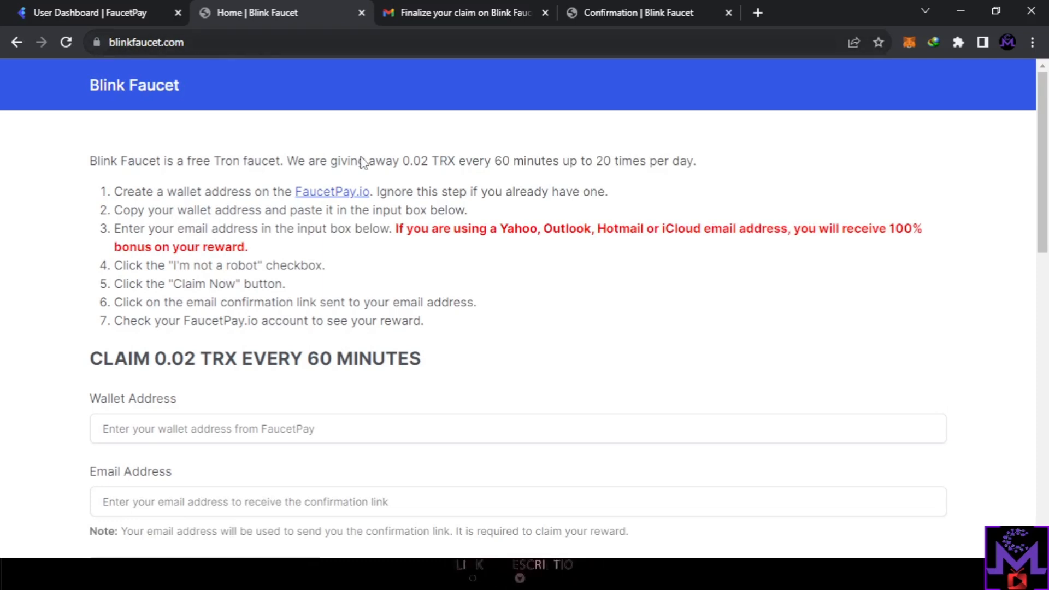
pyautogui.moveTo(357, 376)
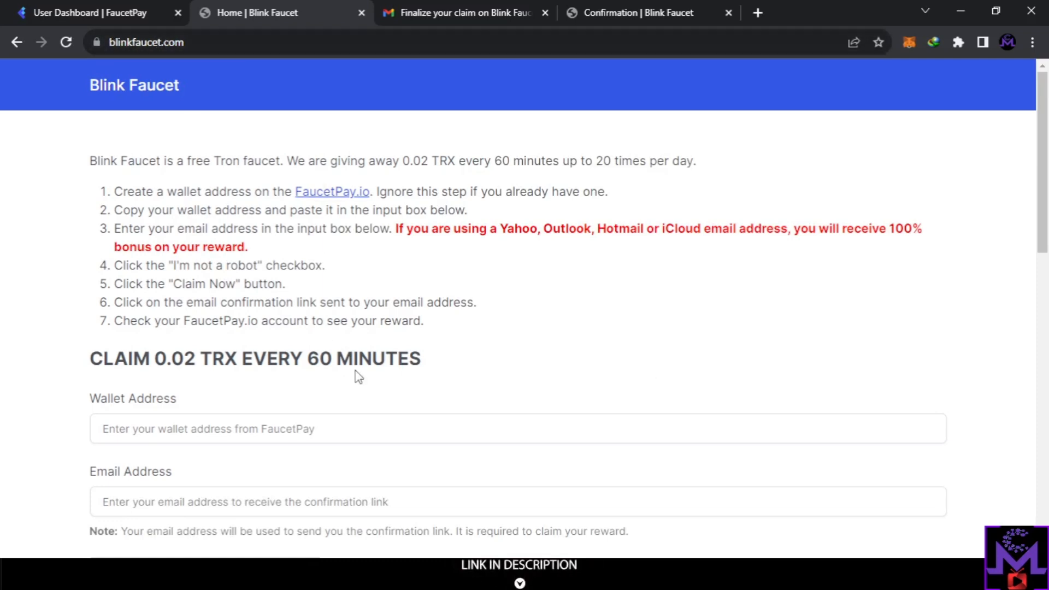
pyautogui.scroll(-3)
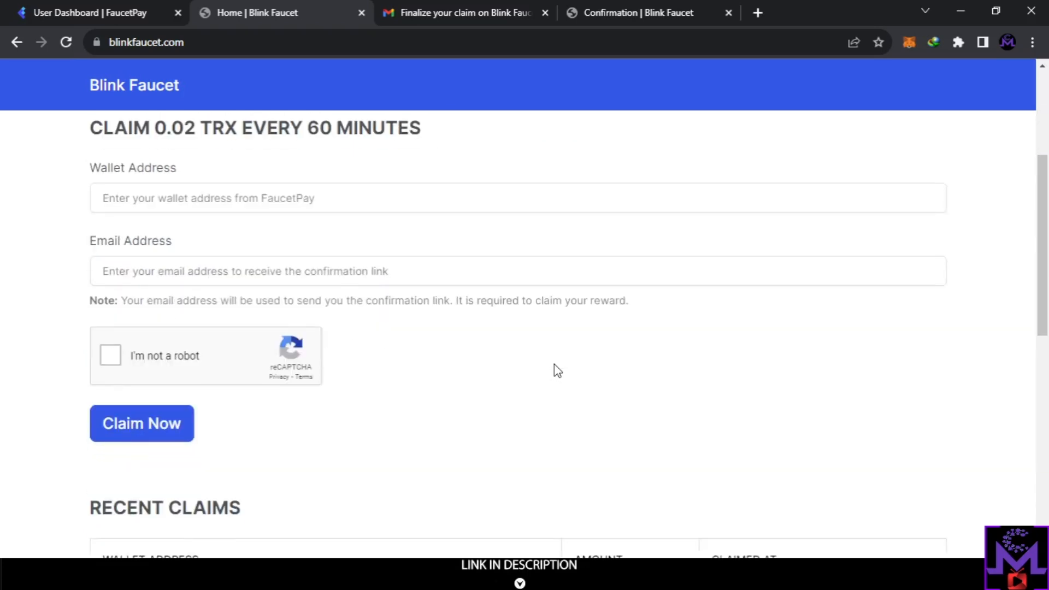
pyautogui.scroll(3)
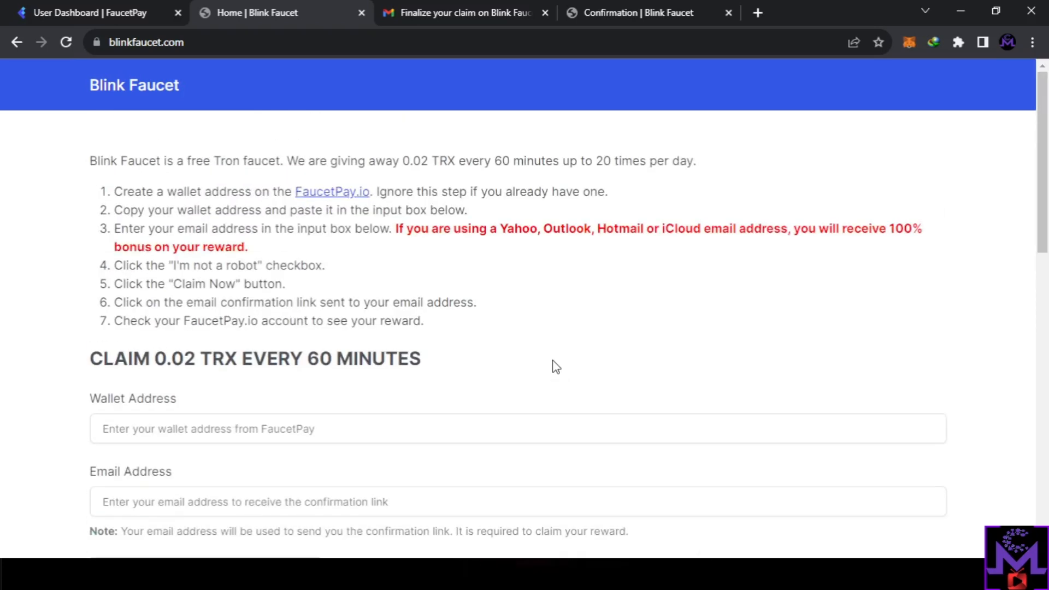